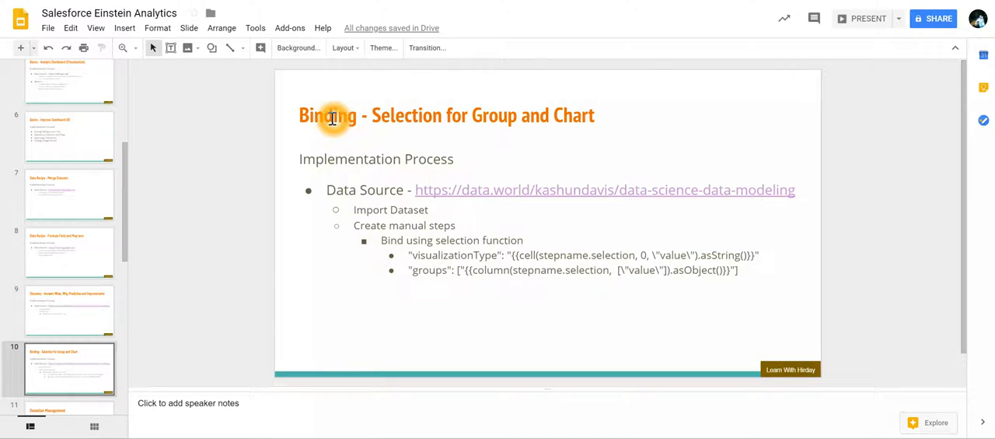
{"action": "mouse_move", "coordinate": [521, 318]}
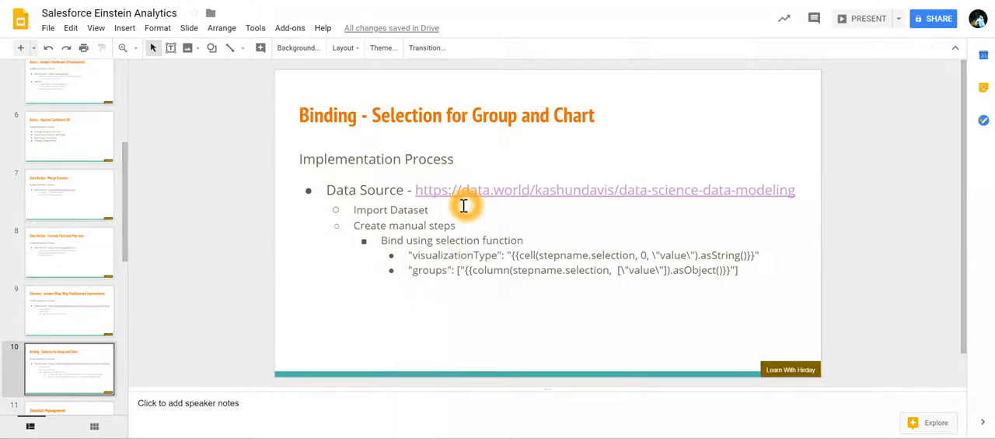
{"action": "mouse_move", "coordinate": [463, 209]}
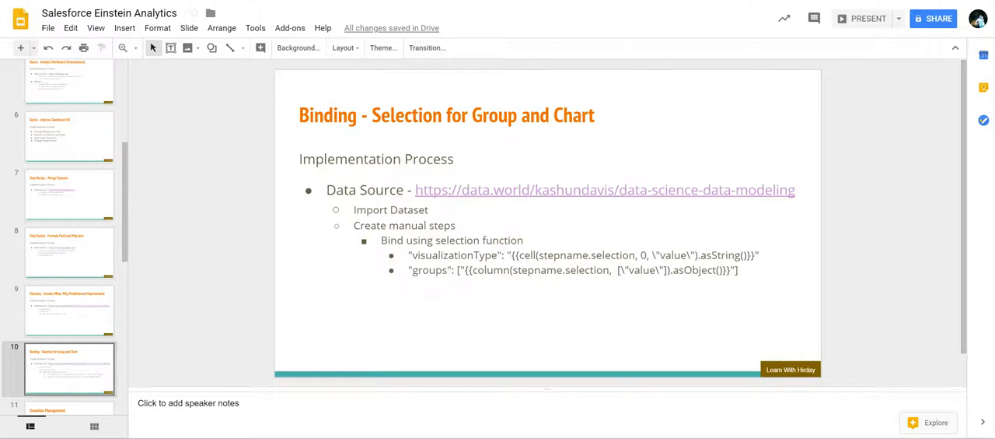
Review Churn-Modelling.csv's columns in the data.world project and choose the full file download
{"action": "left_click", "coordinate": [605, 190]}
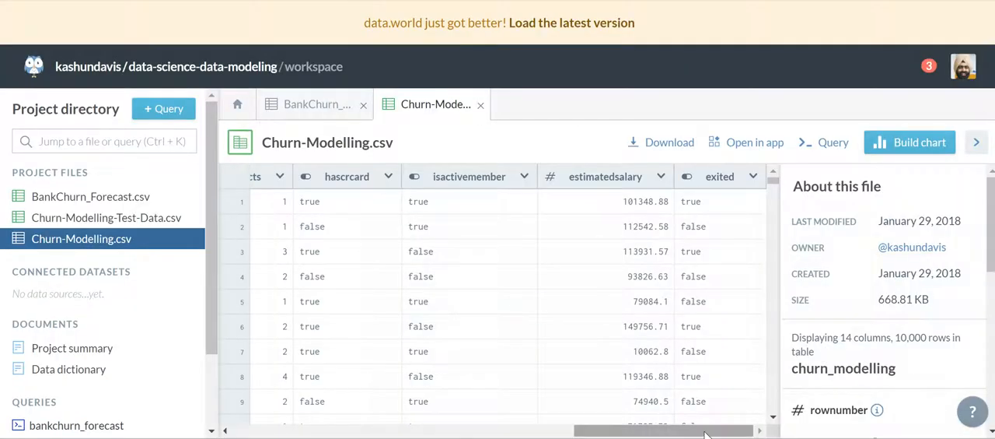
{"action": "scroll", "scroll_direction": "left", "scroll_amount": 3}
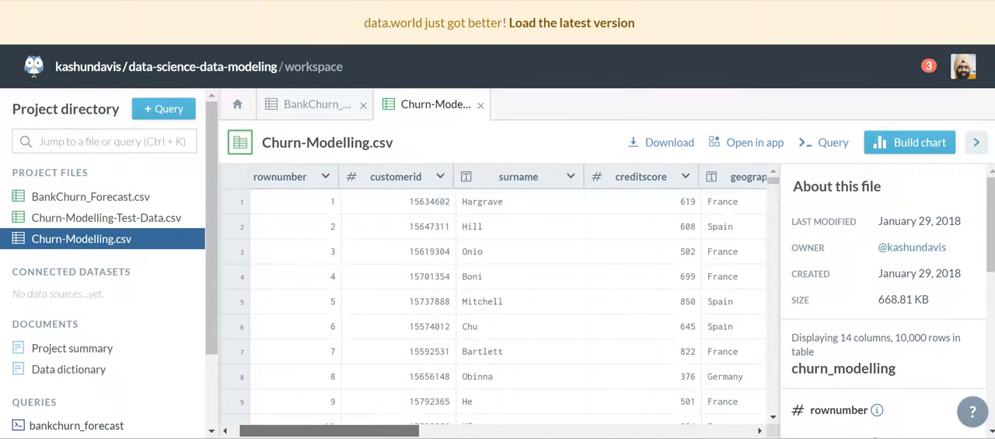
{"action": "scroll", "scroll_direction": "right", "scroll_amount": 3}
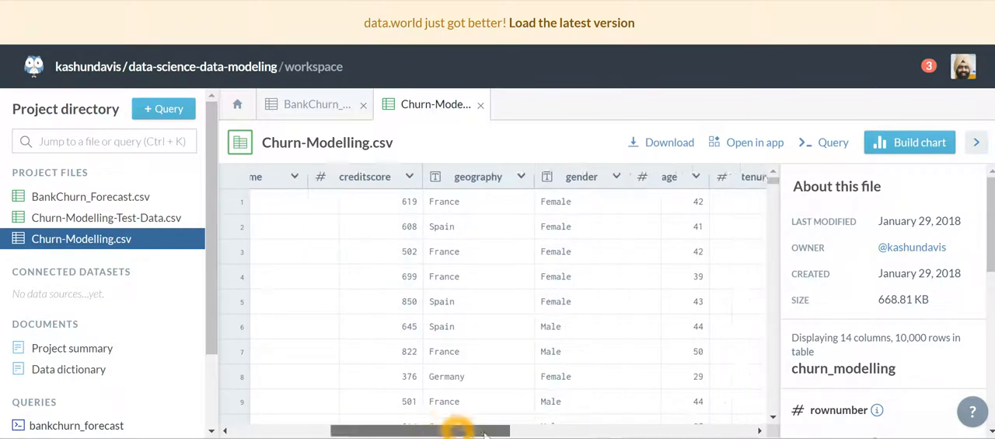
{"action": "scroll", "scroll_direction": "right", "scroll_amount": 3}
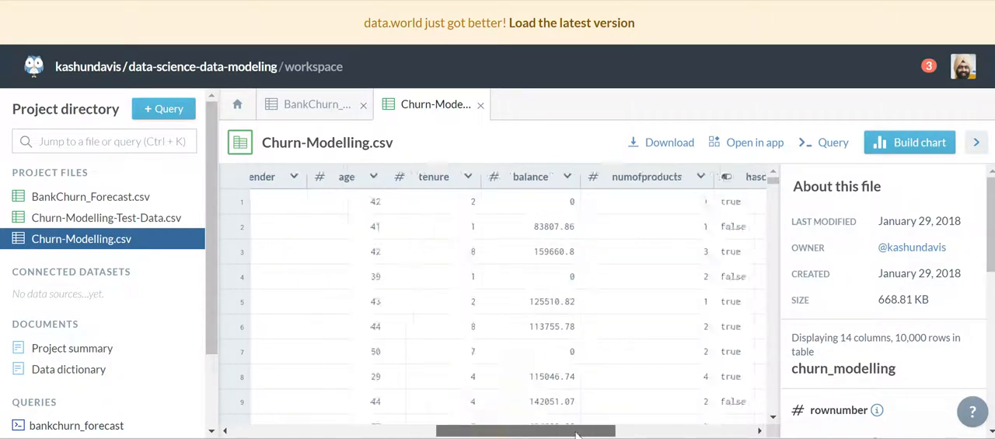
{"action": "scroll", "scroll_direction": "right", "scroll_amount": 3}
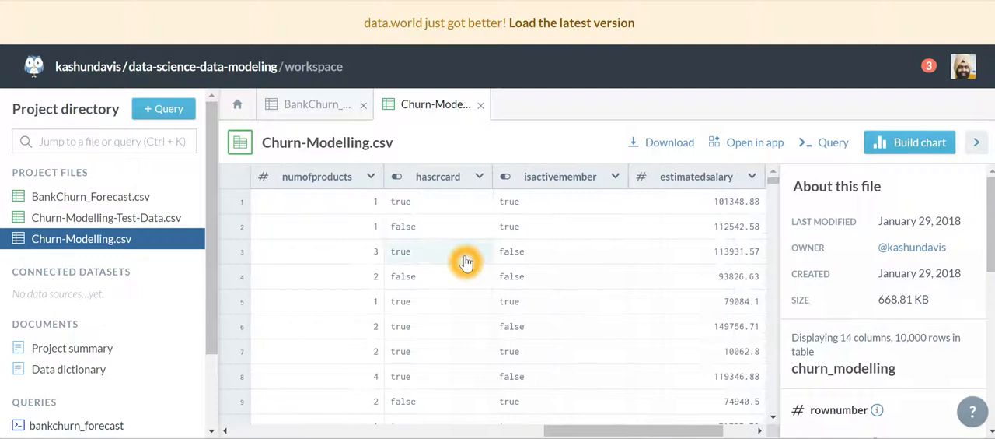
{"action": "scroll", "scroll_direction": "right", "scroll_amount": 3}
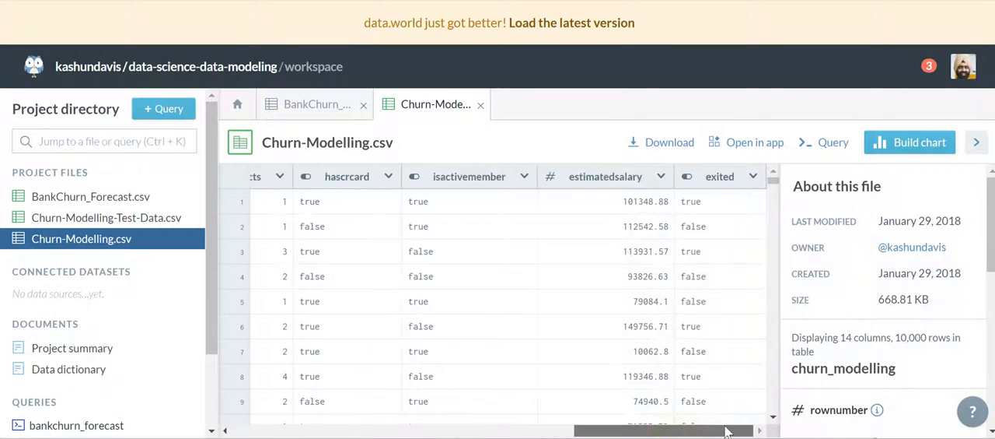
{"action": "mouse_move", "coordinate": [719, 319]}
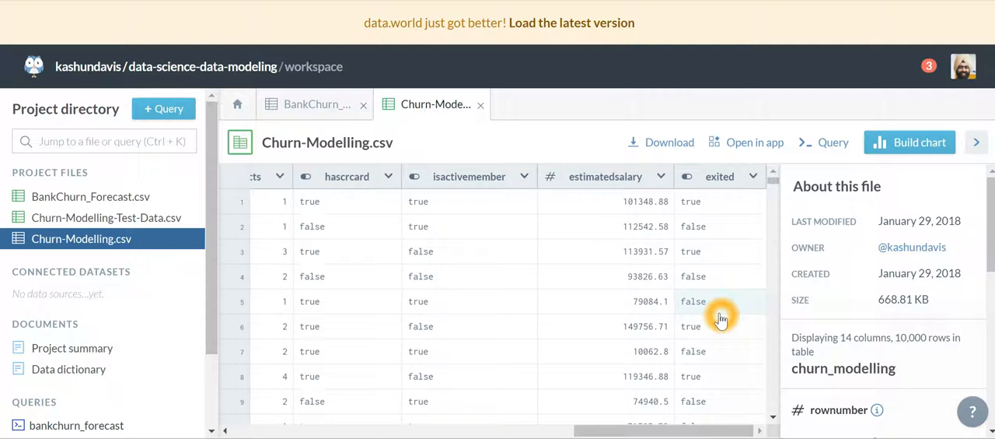
{"action": "mouse_move", "coordinate": [653, 148]}
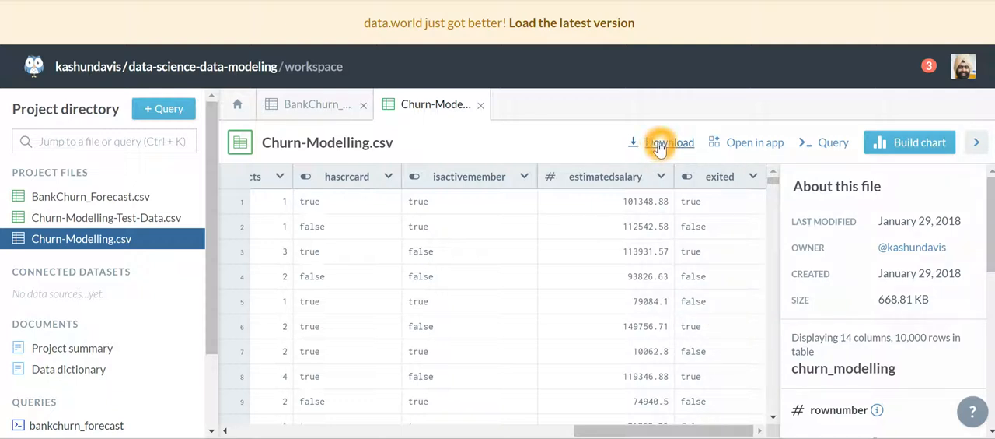
{"action": "left_click", "coordinate": [669, 142]}
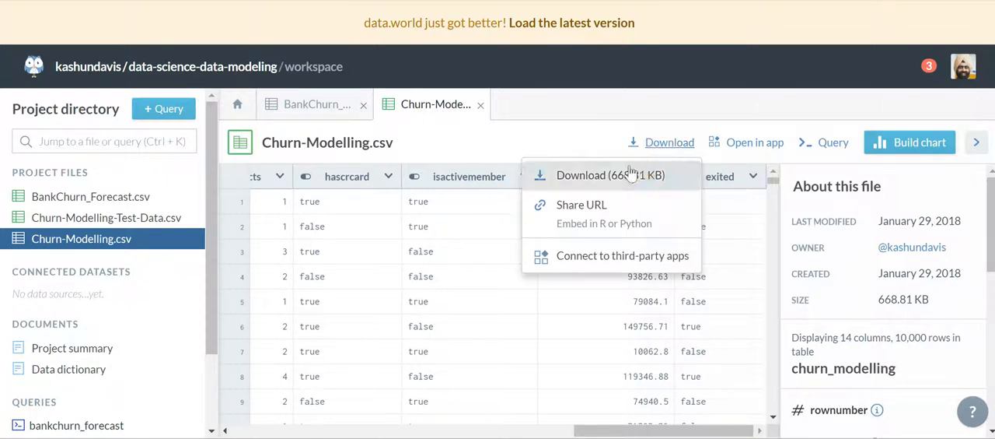
{"action": "left_click", "coordinate": [610, 174]}
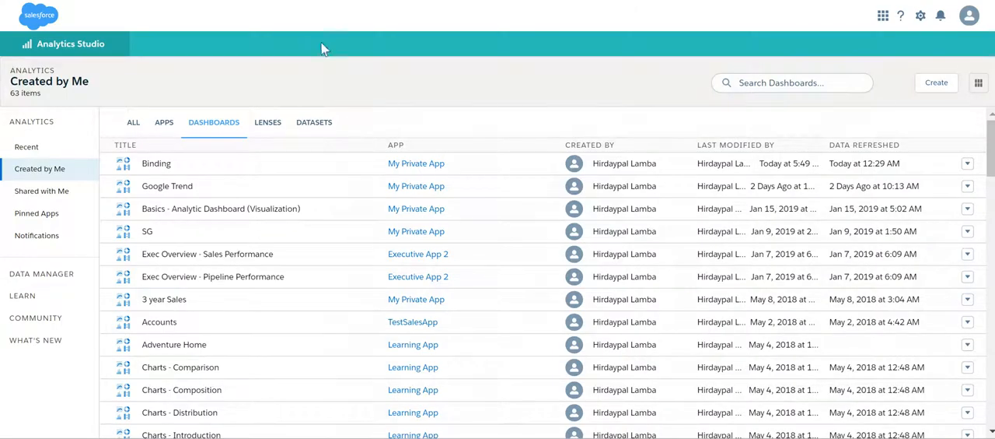
{"action": "mouse_move", "coordinate": [936, 83]}
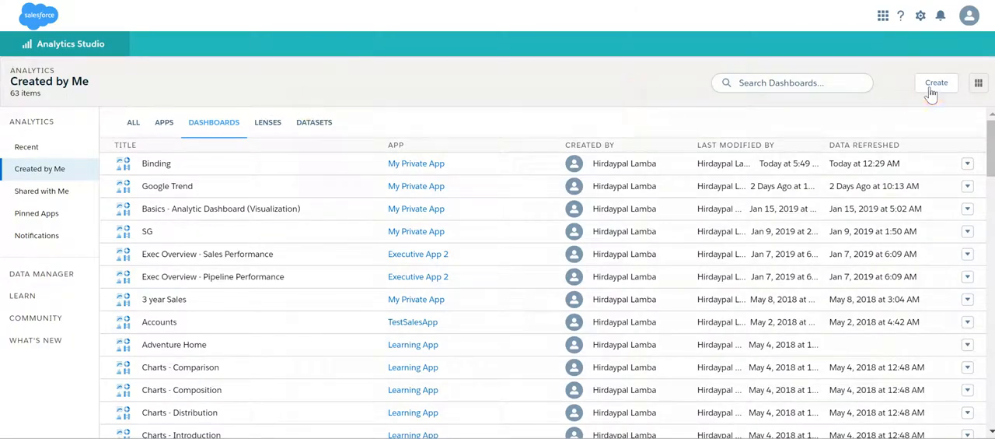
Create a blank dashboard with a Churn-Modelling bar chart grouped by Gender
{"action": "left_click", "coordinate": [936, 82]}
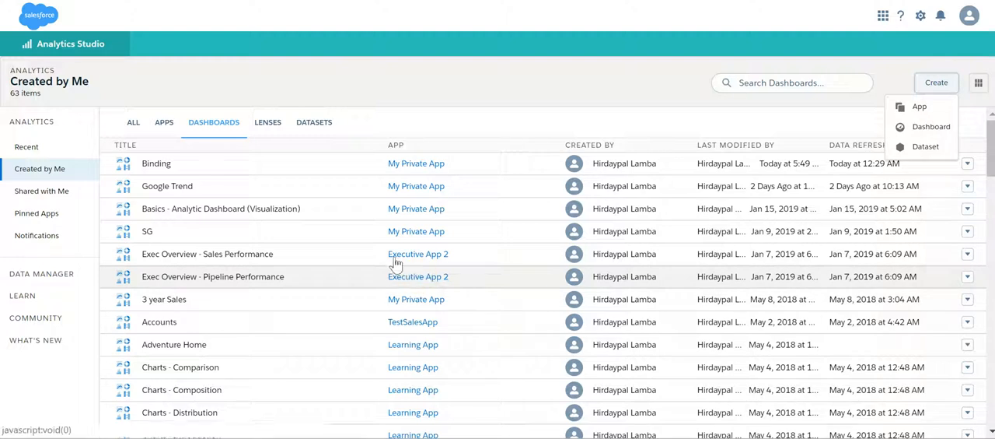
{"action": "left_click", "coordinate": [931, 126]}
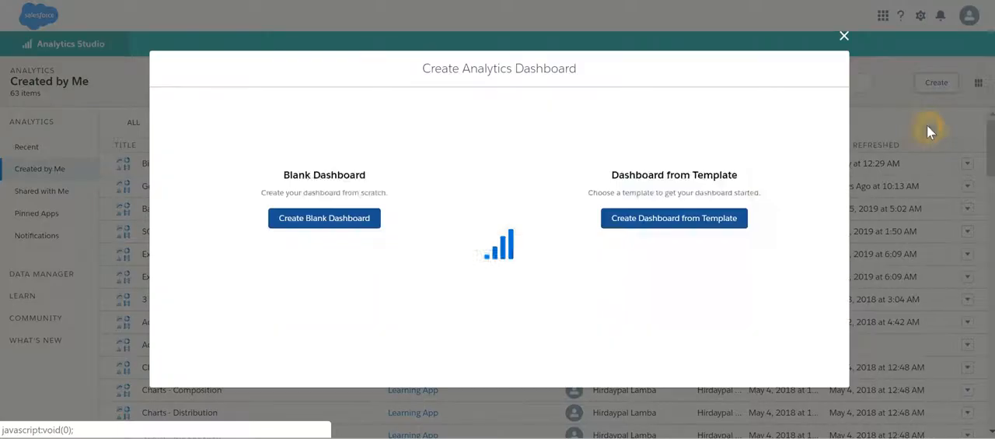
{"action": "left_click", "coordinate": [324, 218]}
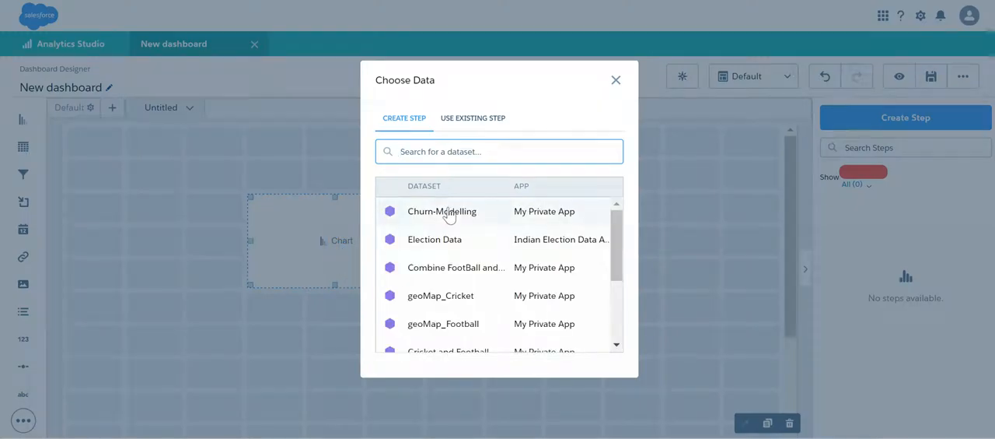
{"action": "left_click", "coordinate": [441, 211]}
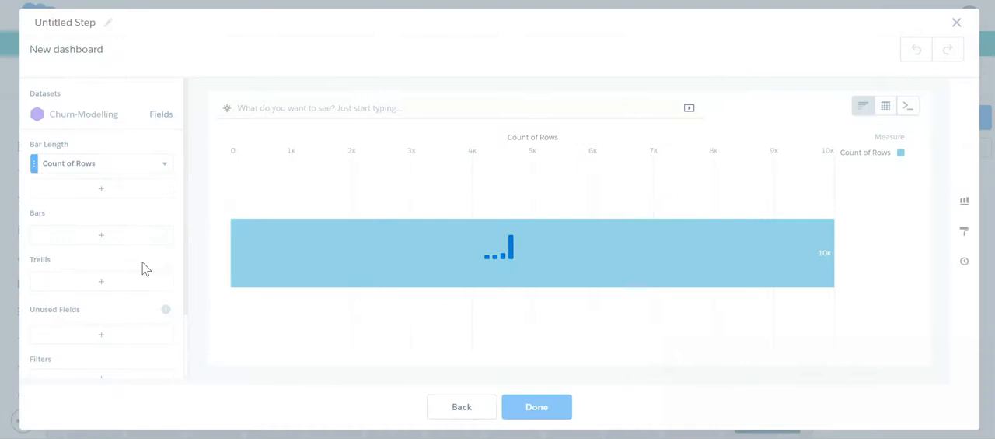
{"action": "left_click", "coordinate": [101, 234]}
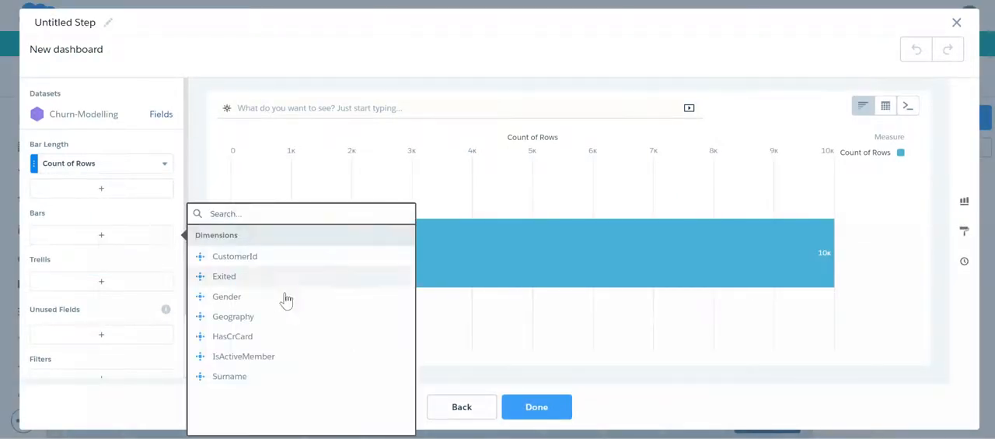
{"action": "left_click", "coordinate": [226, 296]}
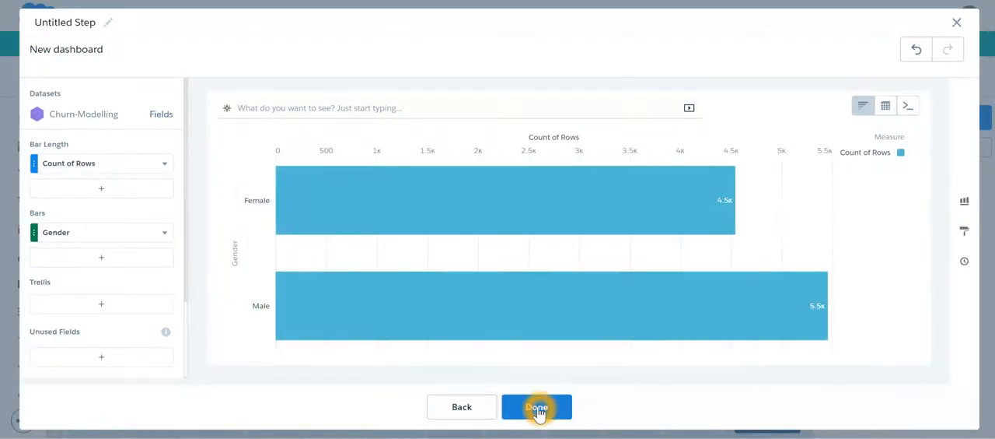
{"action": "left_click", "coordinate": [537, 407]}
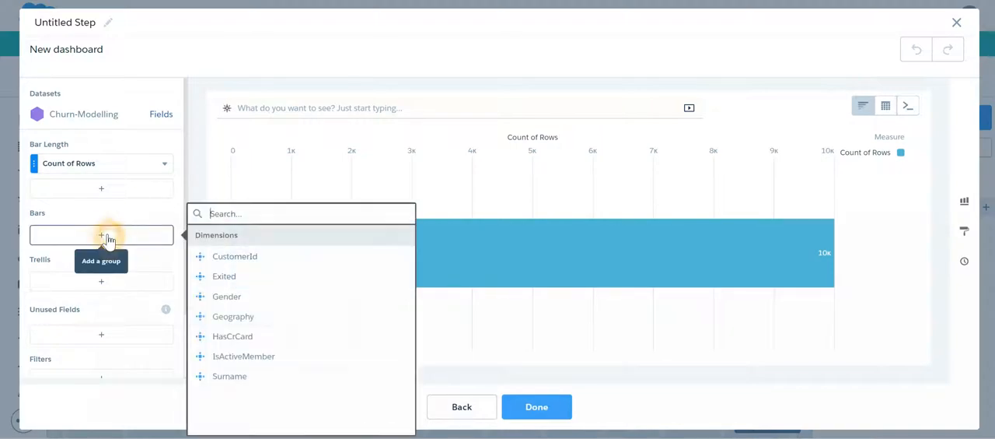
Add bar charts grouped by Geography and by Exited
{"action": "left_click", "coordinate": [232, 316]}
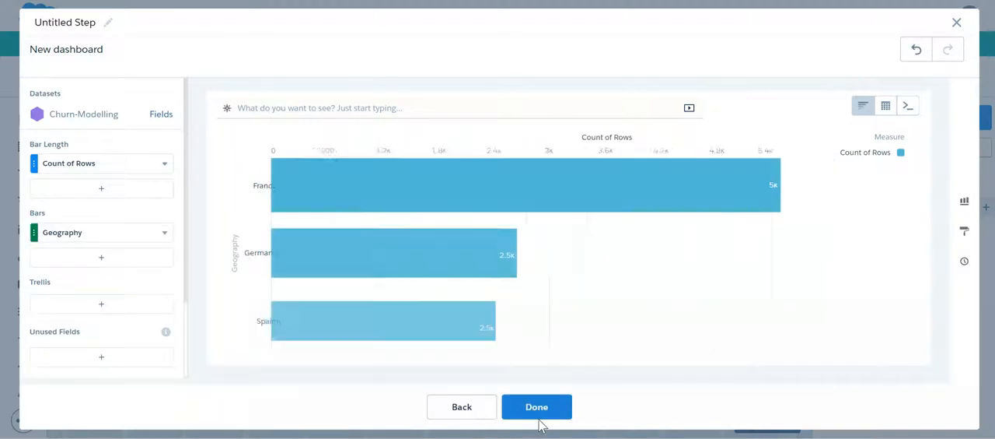
{"action": "left_click", "coordinate": [536, 406]}
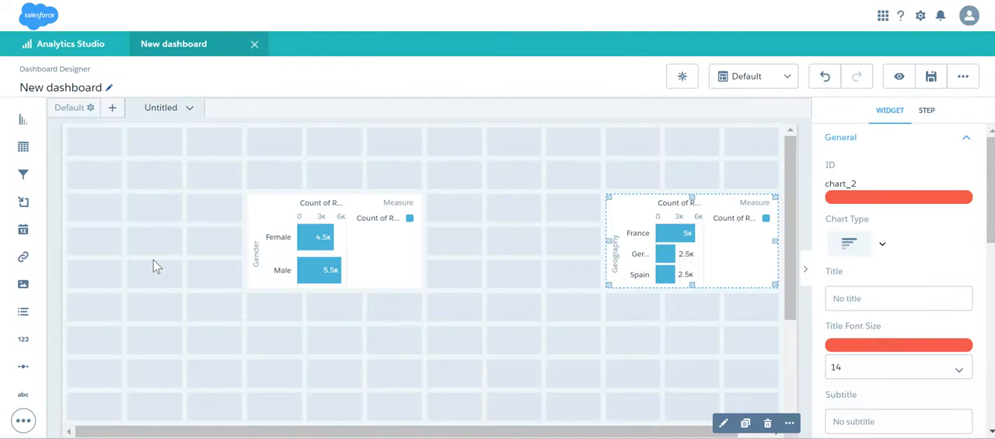
{"action": "mouse_move", "coordinate": [23, 122]}
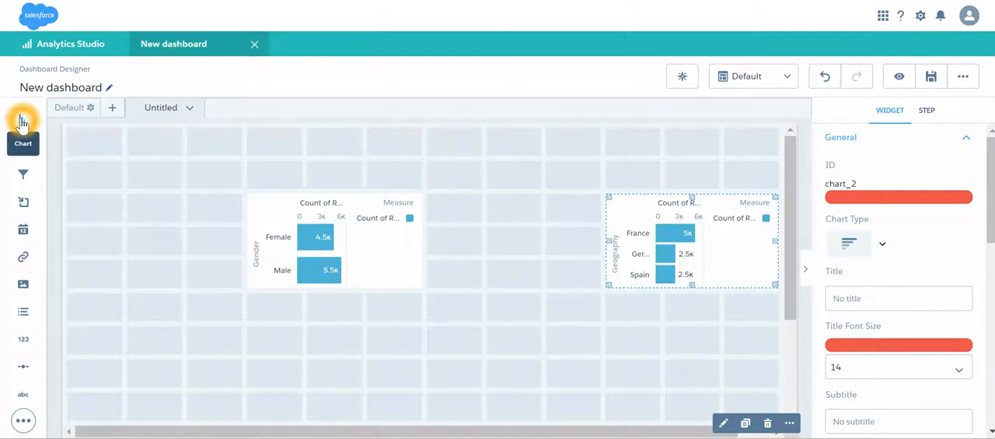
{"action": "left_click", "coordinate": [23, 119]}
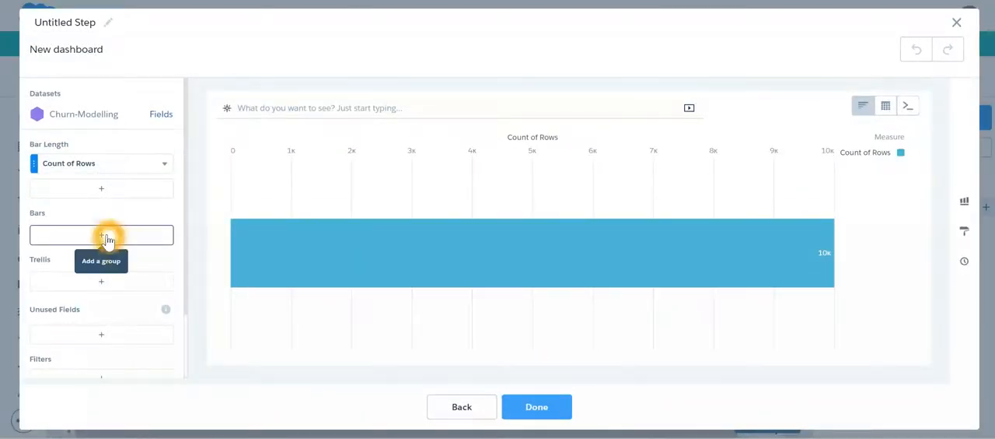
{"action": "left_click", "coordinate": [101, 234]}
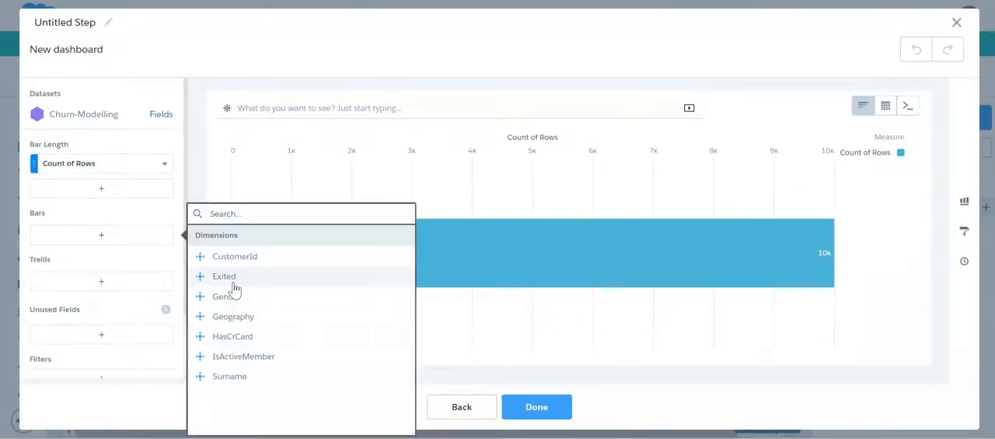
{"action": "left_click", "coordinate": [537, 406]}
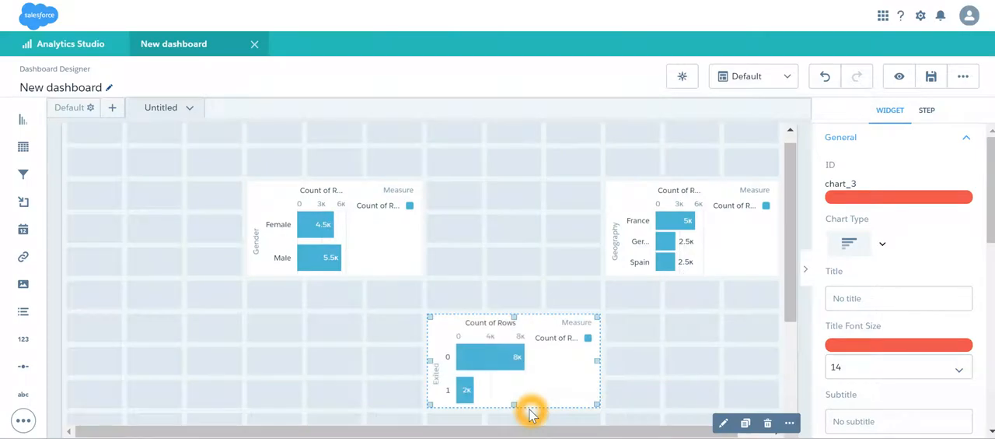
{"action": "left_click", "coordinate": [899, 76]}
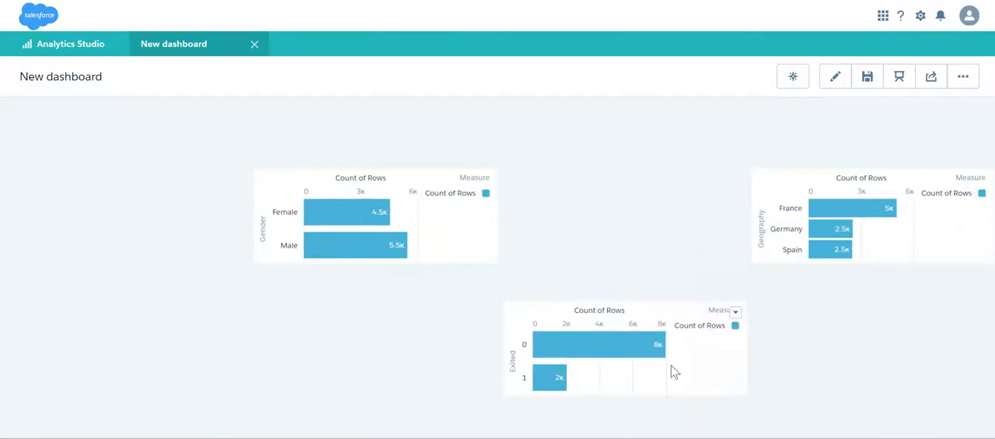
{"action": "left_click", "coordinate": [412, 362]}
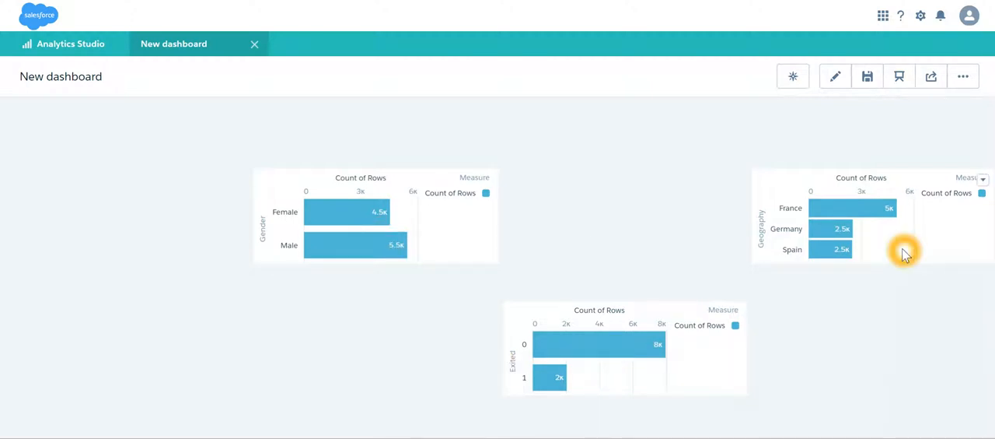
{"action": "mouse_move", "coordinate": [574, 288]}
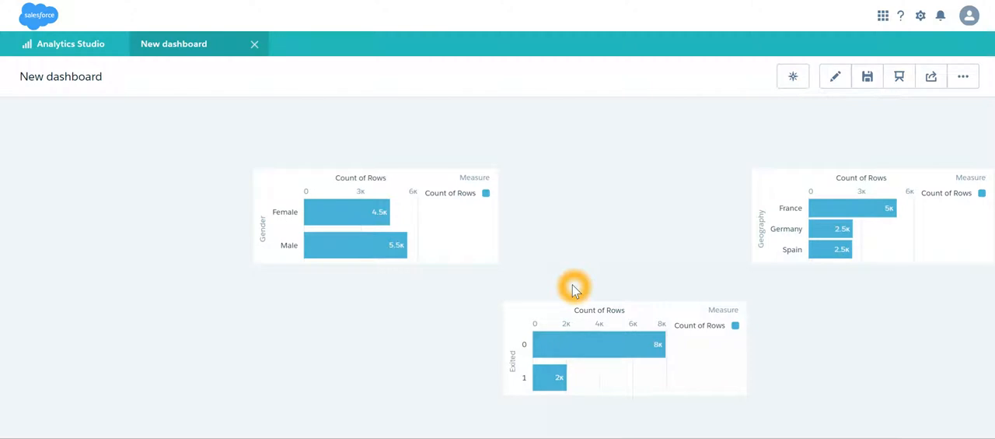
{"action": "mouse_move", "coordinate": [591, 273]}
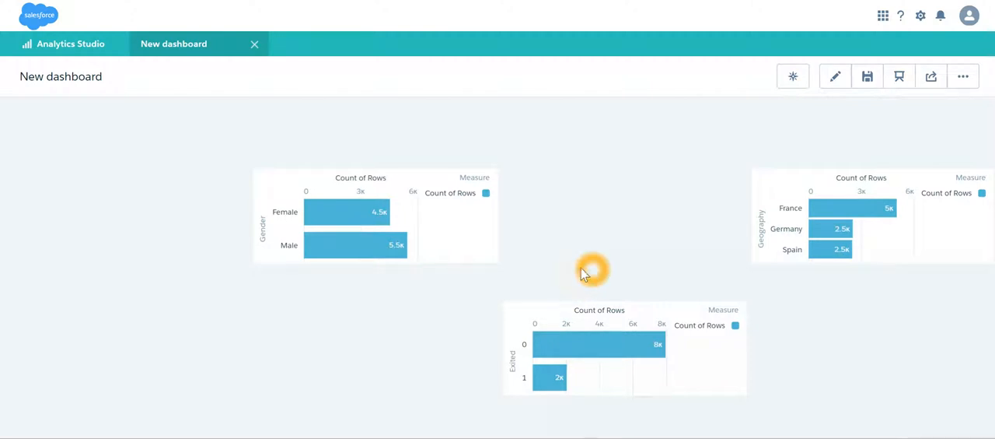
{"action": "mouse_move", "coordinate": [399, 233]}
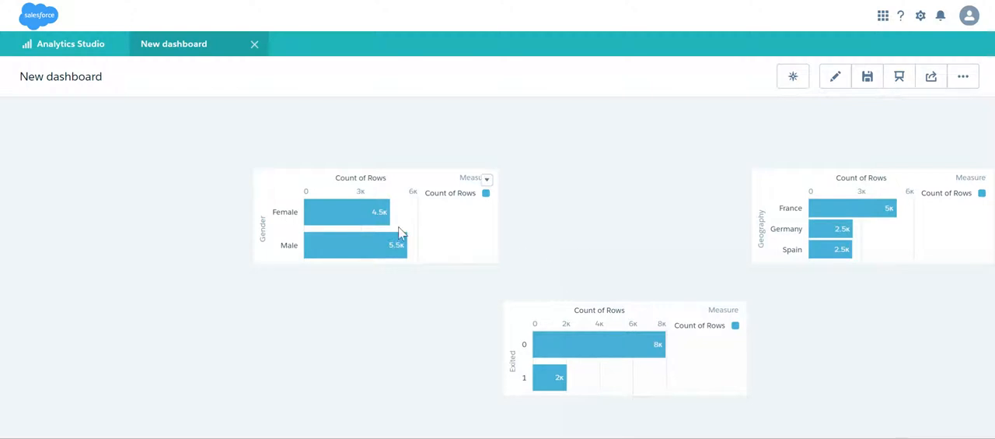
{"action": "mouse_move", "coordinate": [71, 43]}
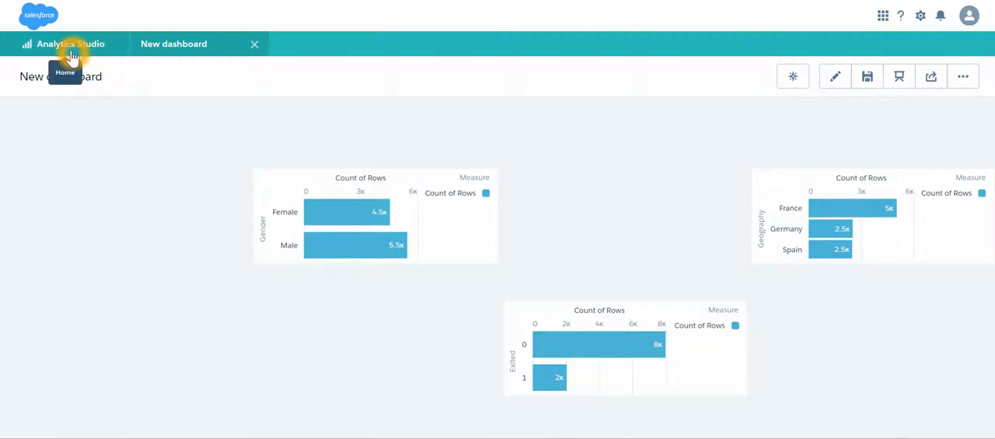
{"action": "mouse_move", "coordinate": [816, 163]}
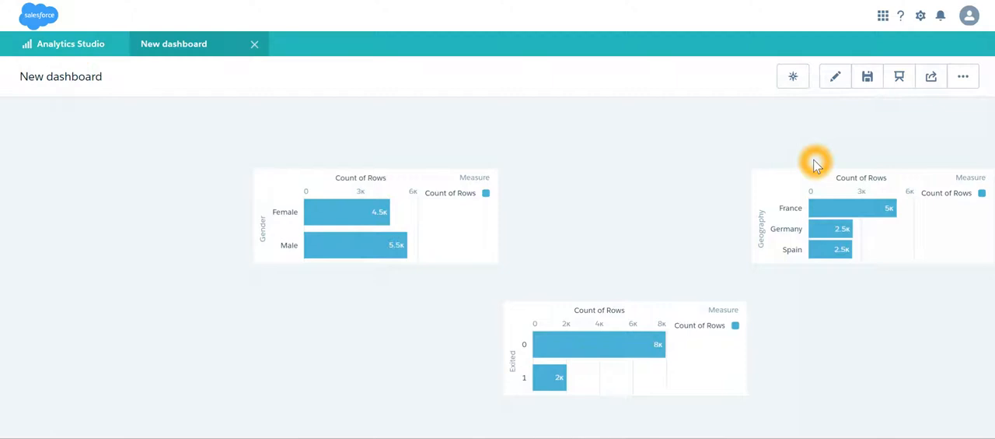
{"action": "mouse_move", "coordinate": [838, 100]}
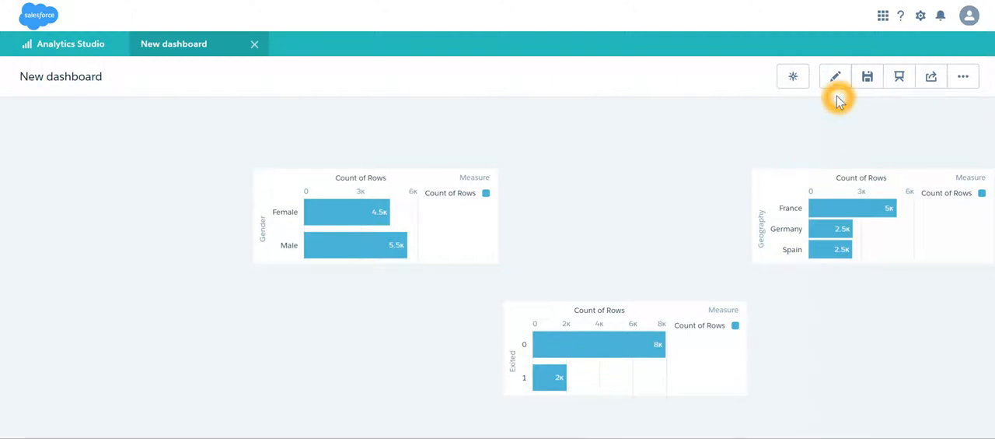
Switch the Geography chart to Column and the Exited chart to Donut, then preview
{"action": "left_click", "coordinate": [834, 77]}
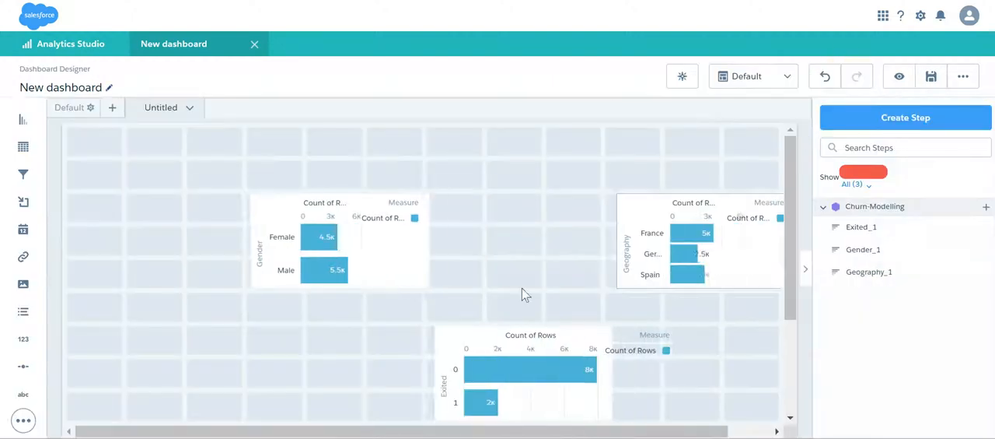
{"action": "left_click", "coordinate": [692, 241]}
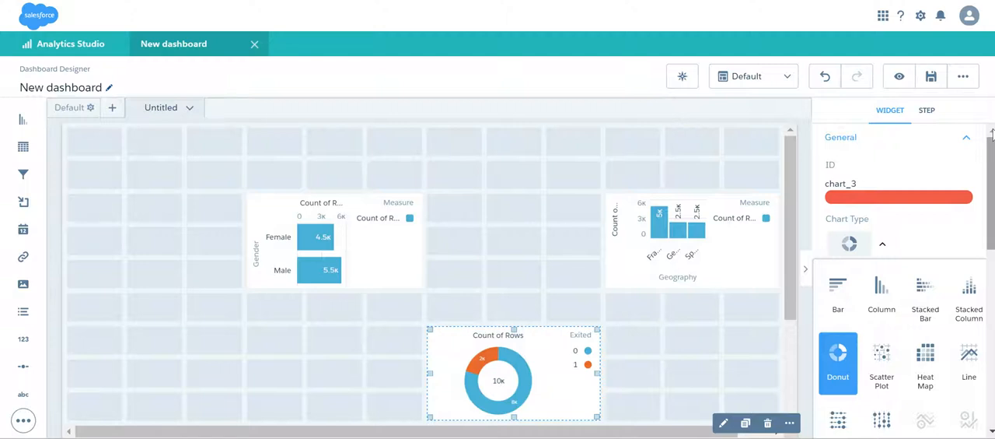
{"action": "left_click", "coordinate": [899, 76]}
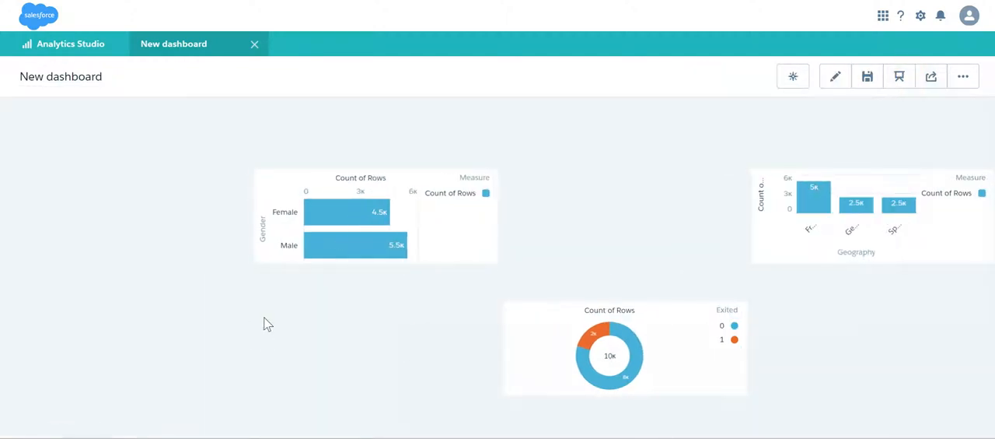
{"action": "mouse_move", "coordinate": [666, 336]}
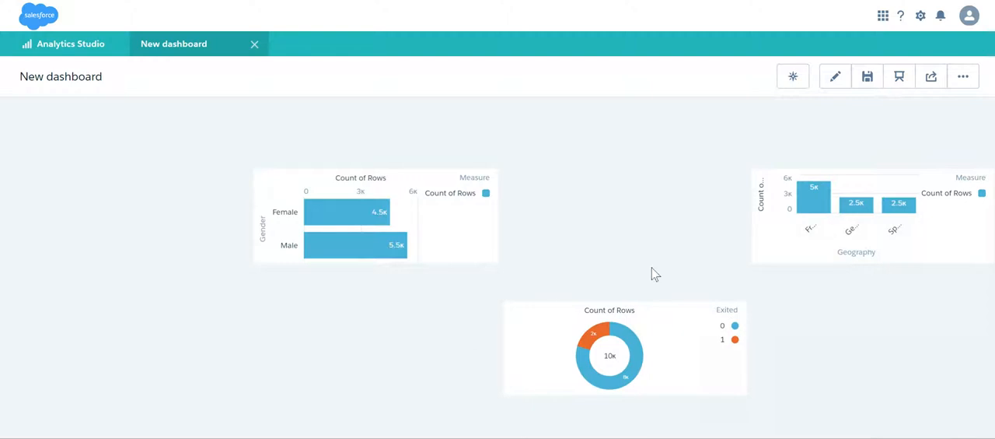
{"action": "mouse_move", "coordinate": [258, 149]}
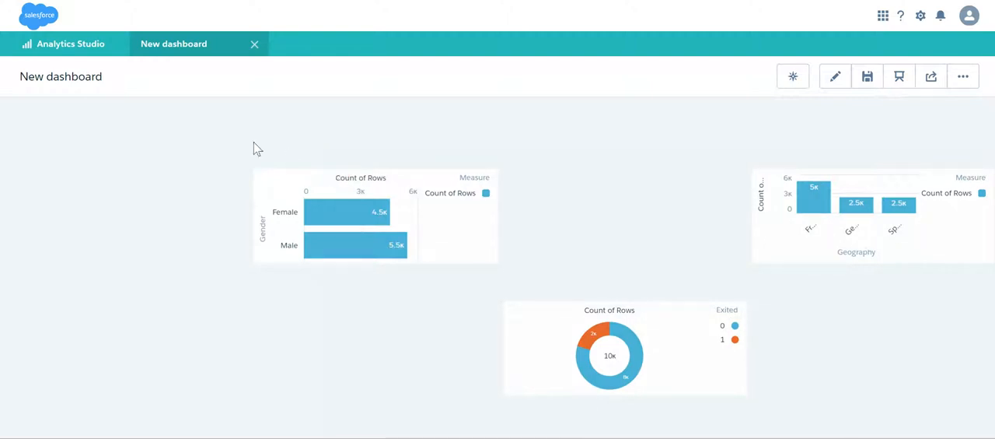
From Home, create a second blank dashboard with a Churn-Modelling bar chart grouped by Gender
{"action": "left_click", "coordinate": [70, 43]}
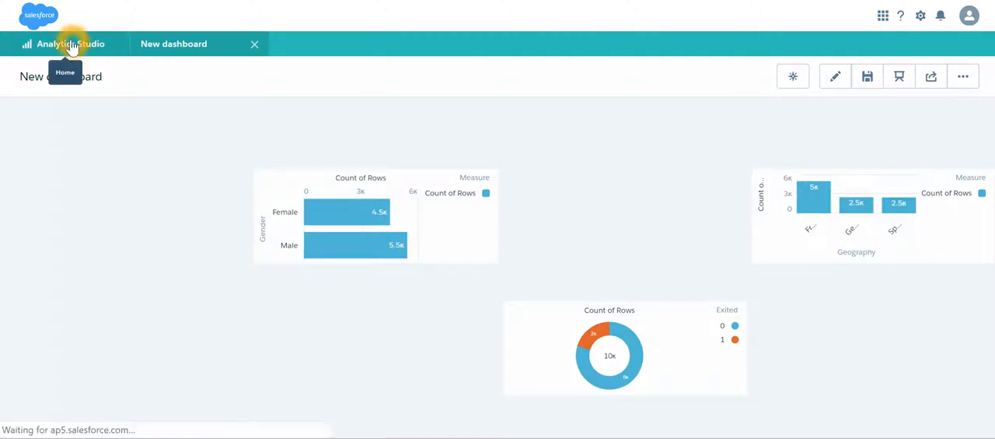
{"action": "left_click", "coordinate": [65, 44]}
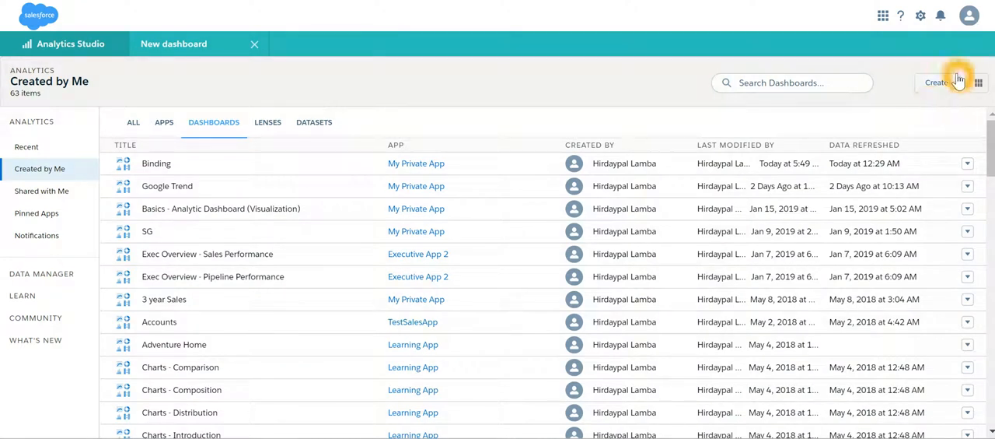
{"action": "left_click", "coordinate": [935, 82]}
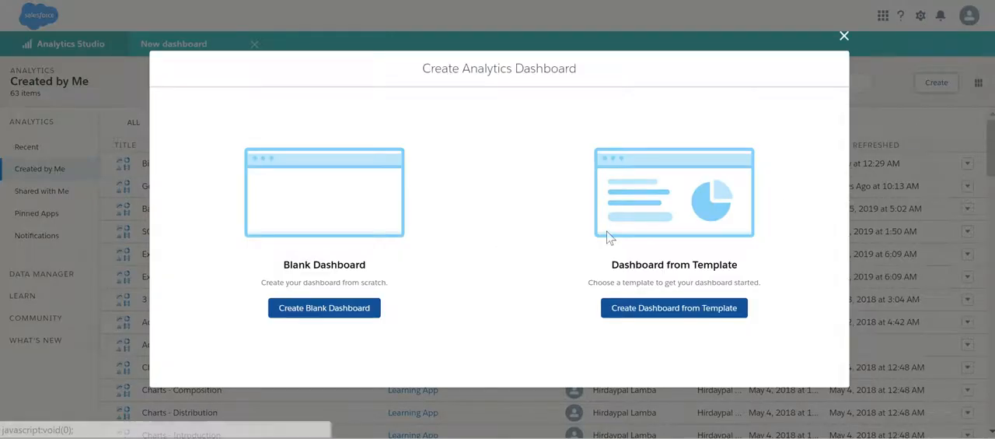
{"action": "left_click", "coordinate": [325, 307]}
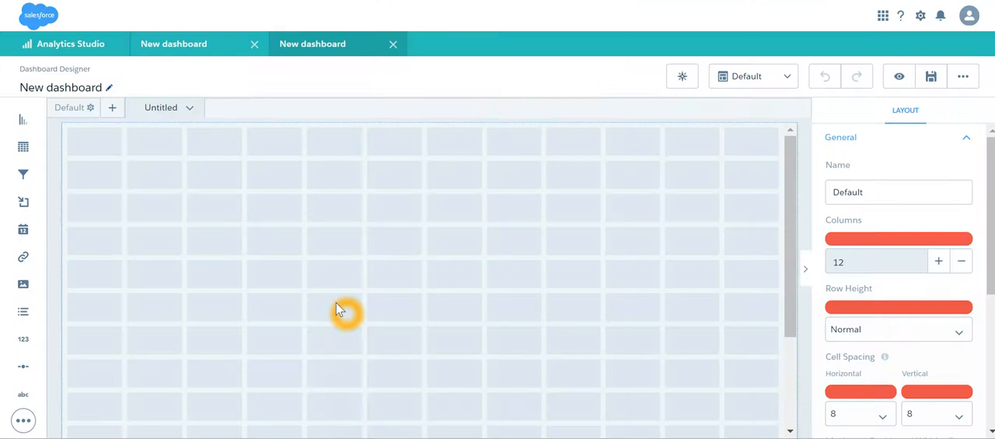
{"action": "mouse_move", "coordinate": [22, 128]}
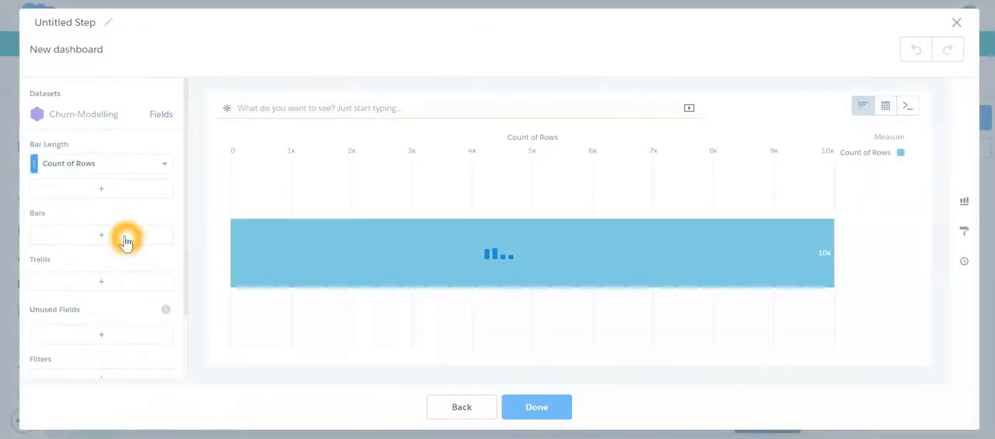
{"action": "left_click", "coordinate": [101, 235]}
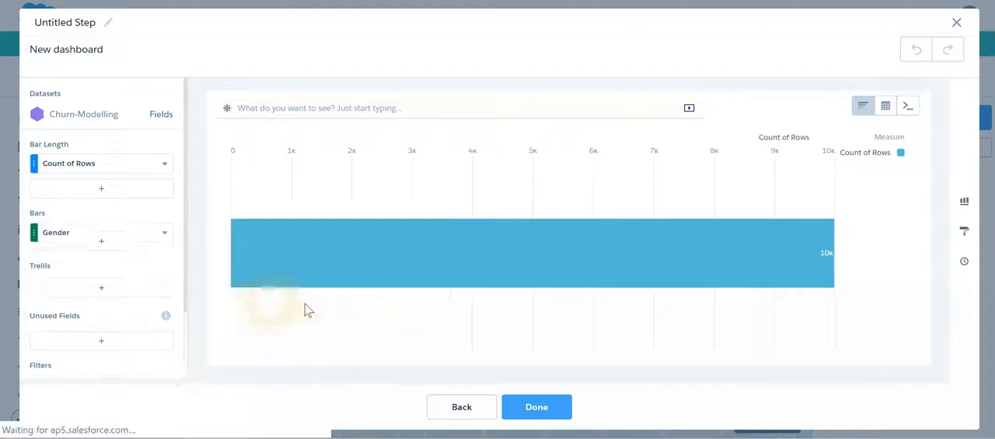
{"action": "left_click", "coordinate": [536, 406]}
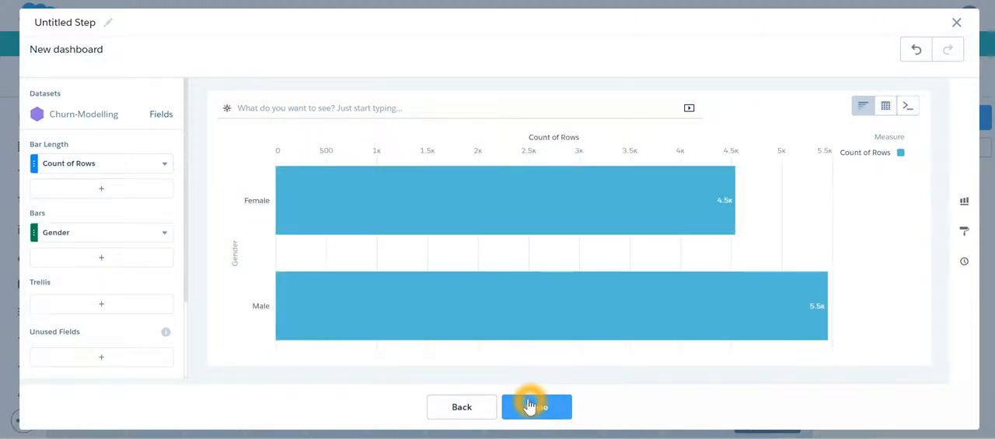
{"action": "left_click", "coordinate": [537, 406]}
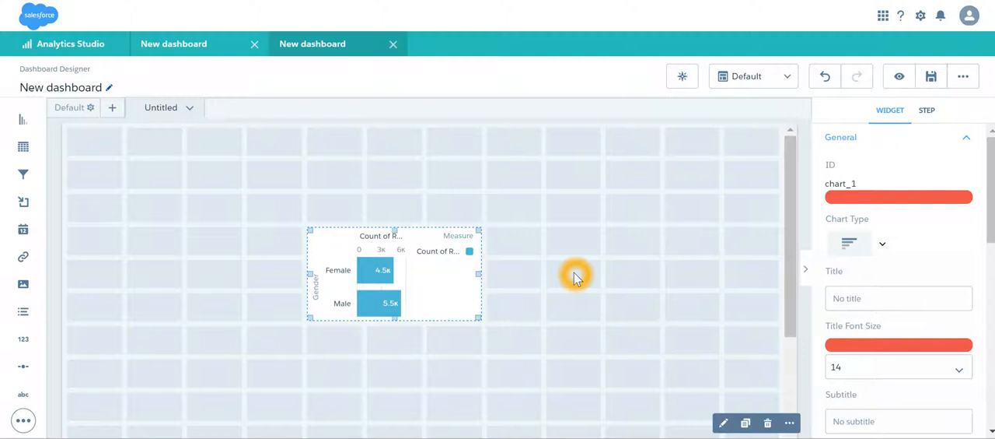
{"action": "mouse_move", "coordinate": [577, 302]}
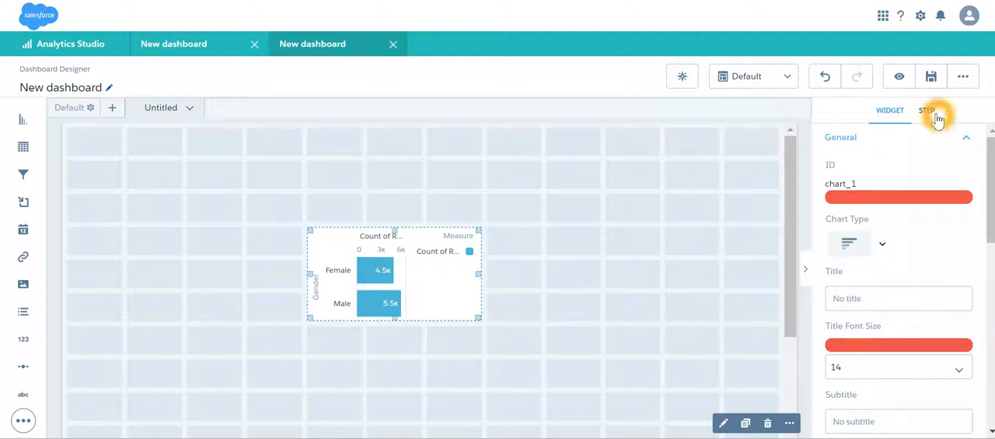
Show the dashboard's step list and start a new step
{"action": "left_click", "coordinate": [927, 109]}
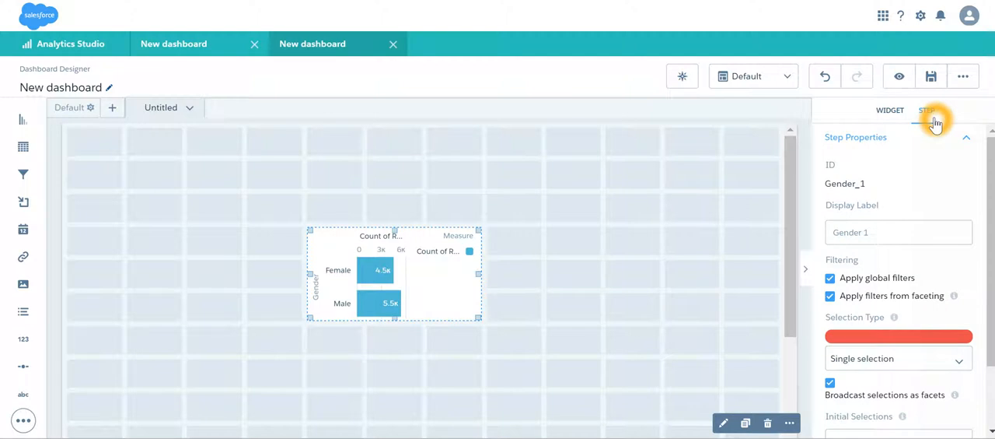
{"action": "left_click", "coordinate": [889, 110]}
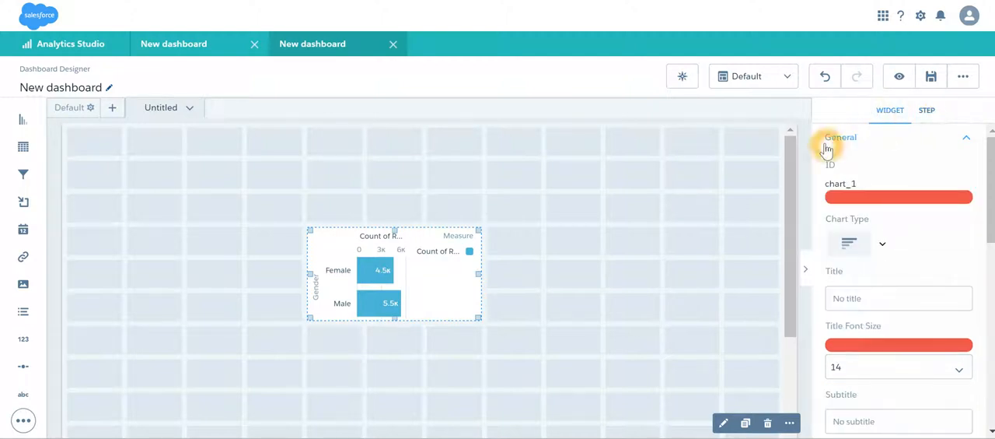
{"action": "left_click", "coordinate": [927, 110]}
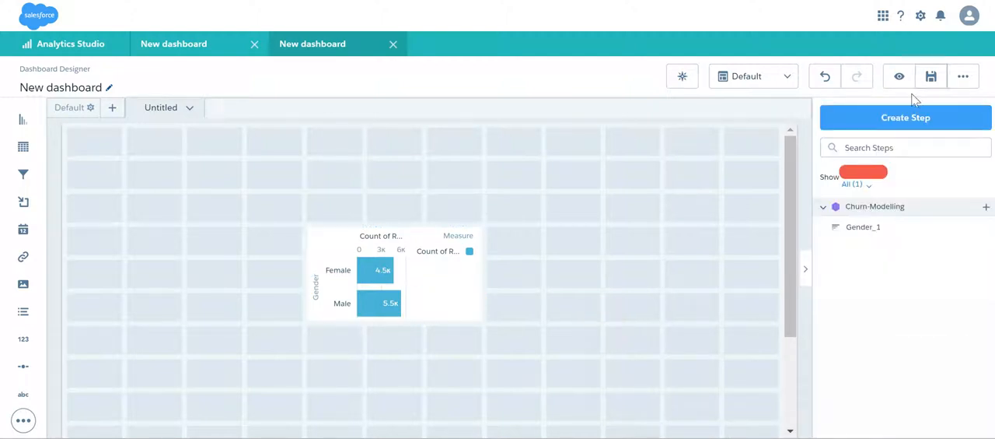
{"action": "left_click", "coordinate": [905, 117]}
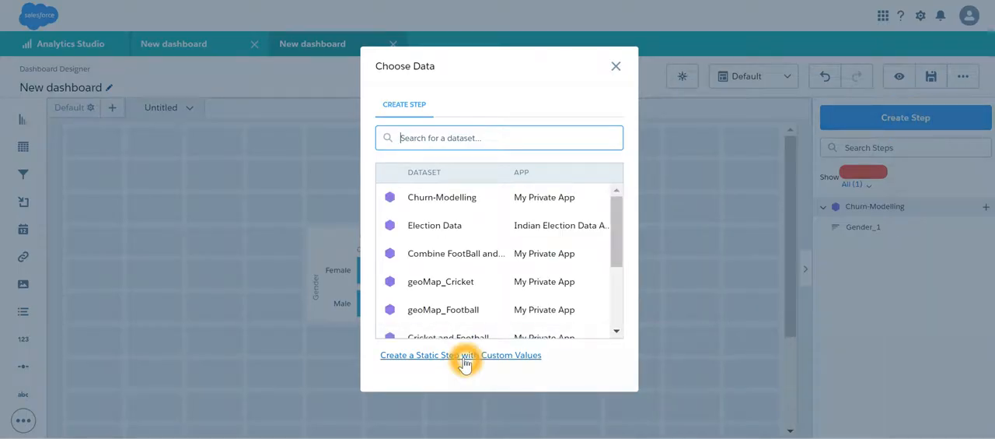
Create static step 'GlobalGroup' with display/value pairs Gender, Geography and Exited
{"action": "left_click", "coordinate": [460, 355]}
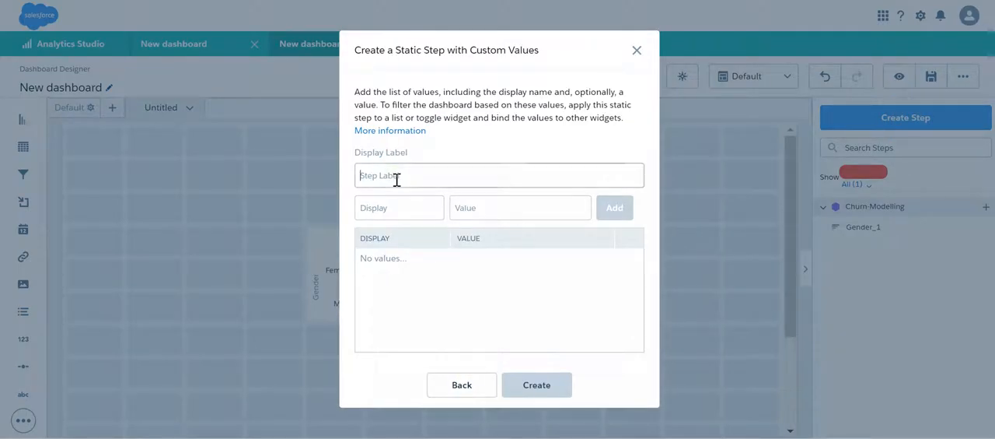
{"action": "mouse_move", "coordinate": [399, 181]}
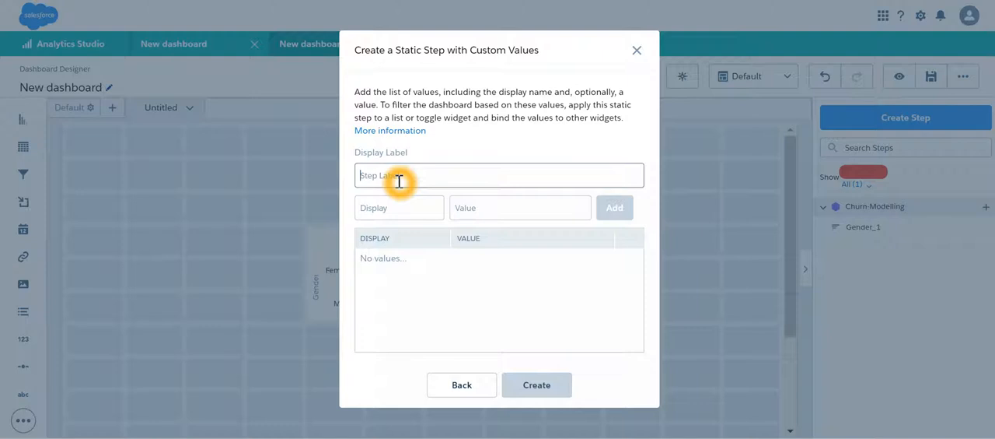
{"action": "type", "text": "GlobalGroup"}
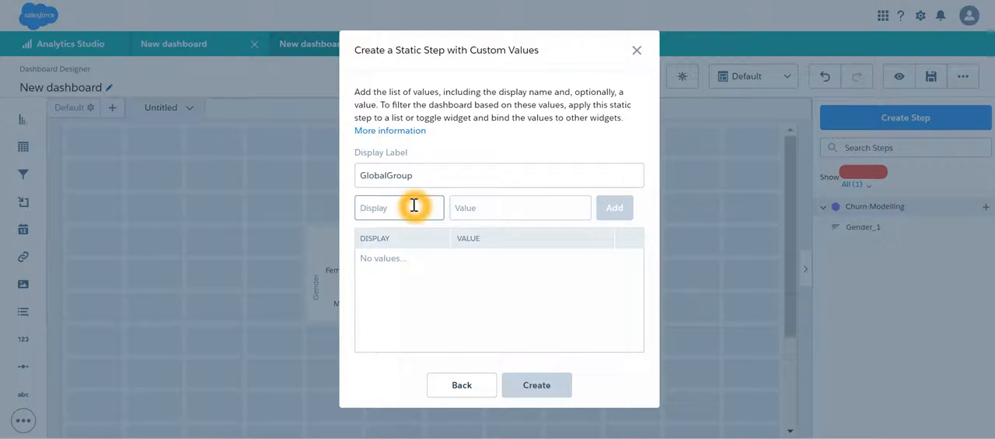
{"action": "type", "text": "Gender"}
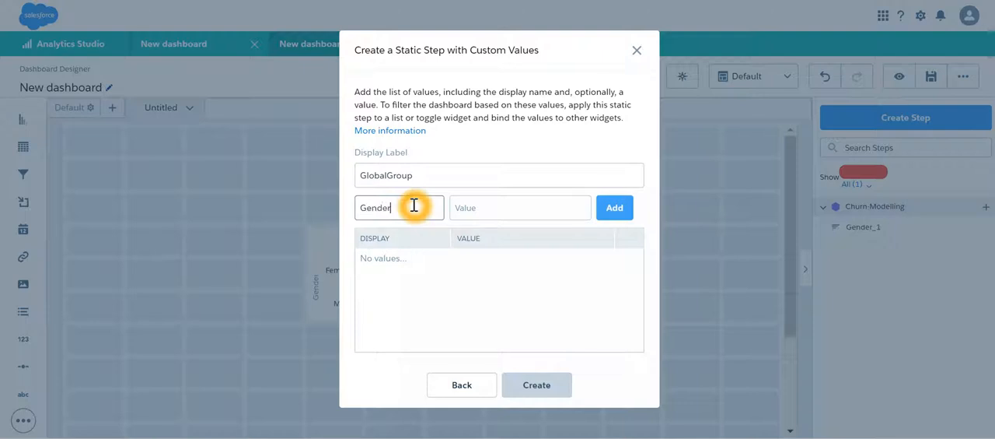
{"action": "type", "text": "Gender"}
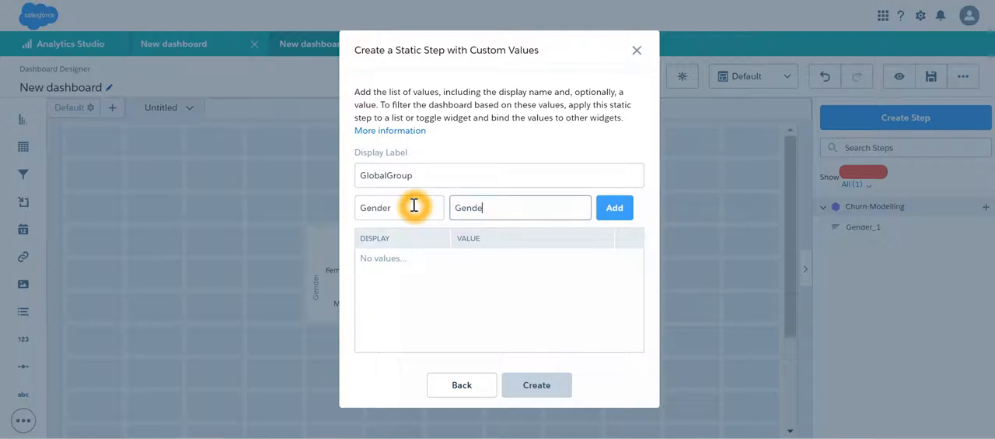
{"action": "left_click", "coordinate": [614, 207]}
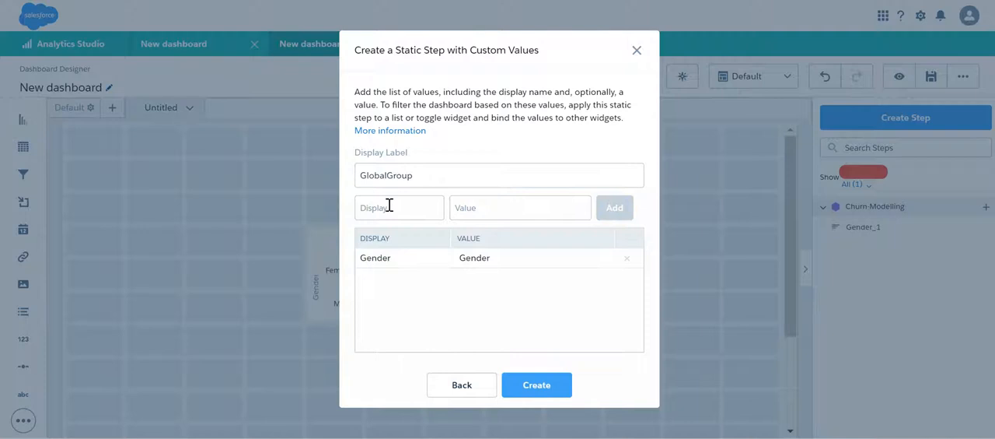
{"action": "type", "text": "Geography"}
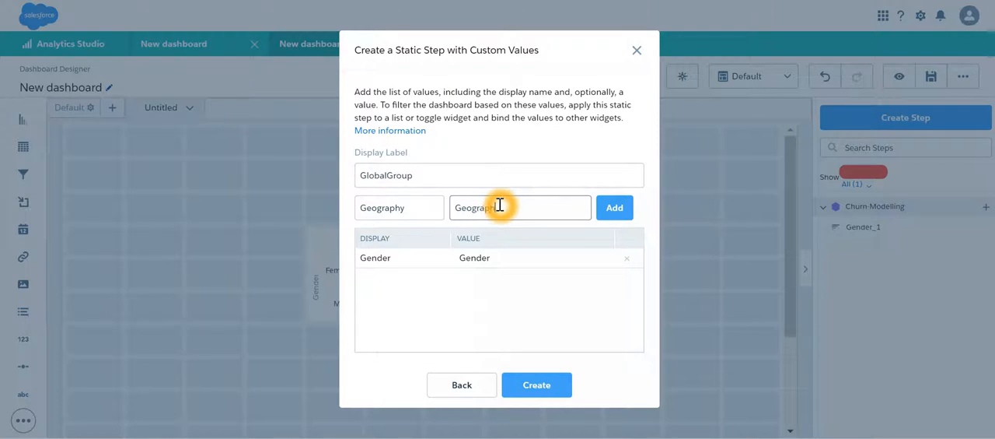
{"action": "left_click", "coordinate": [614, 207]}
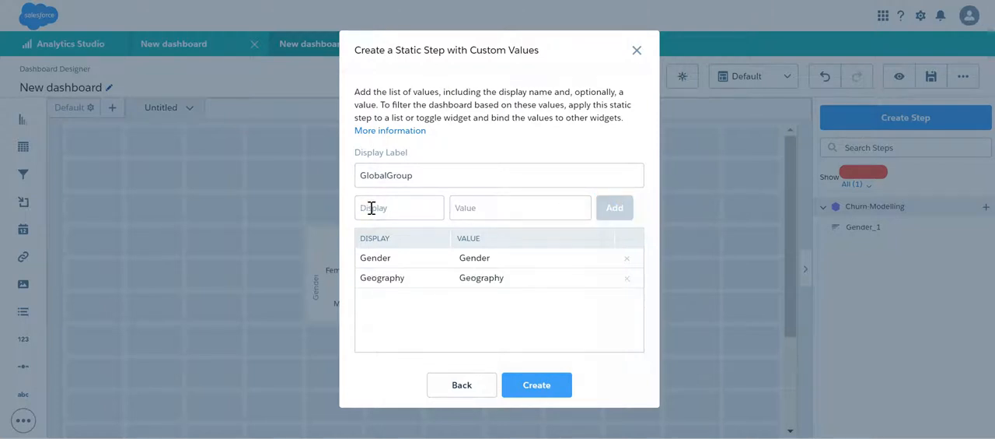
{"action": "left_click", "coordinate": [399, 208]}
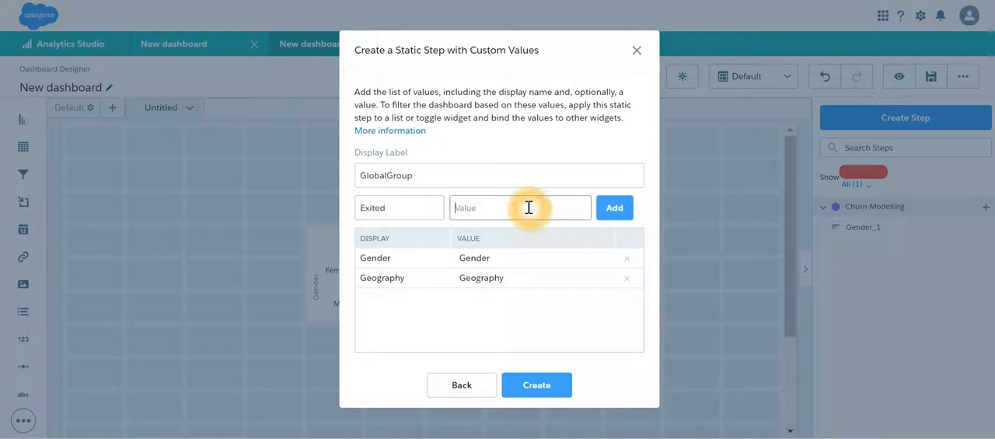
{"action": "type", "text": "Exited"}
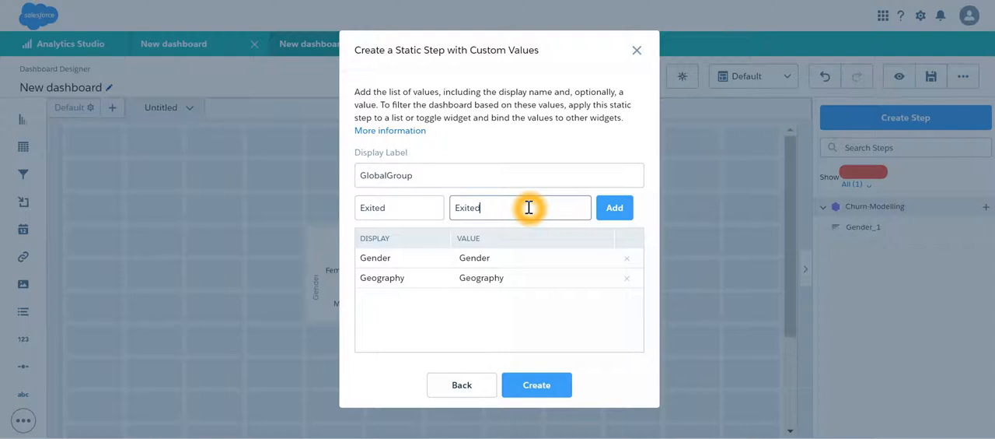
{"action": "left_click", "coordinate": [614, 207]}
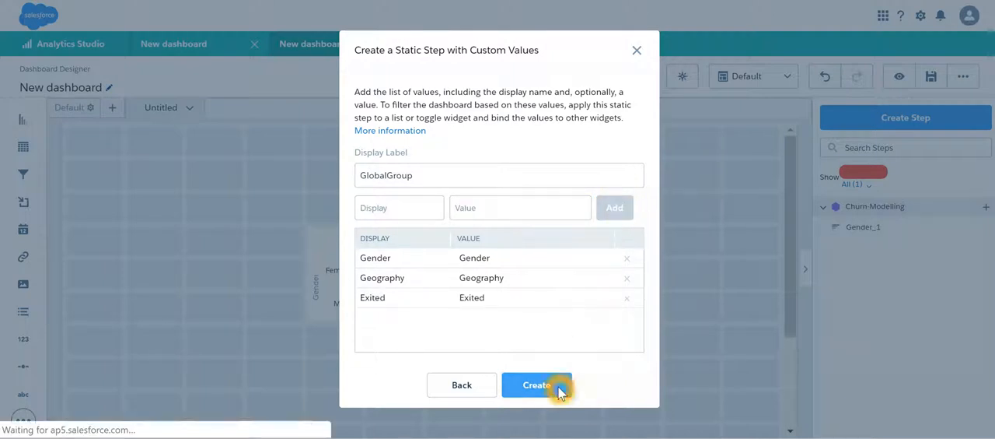
{"action": "left_click", "coordinate": [536, 385]}
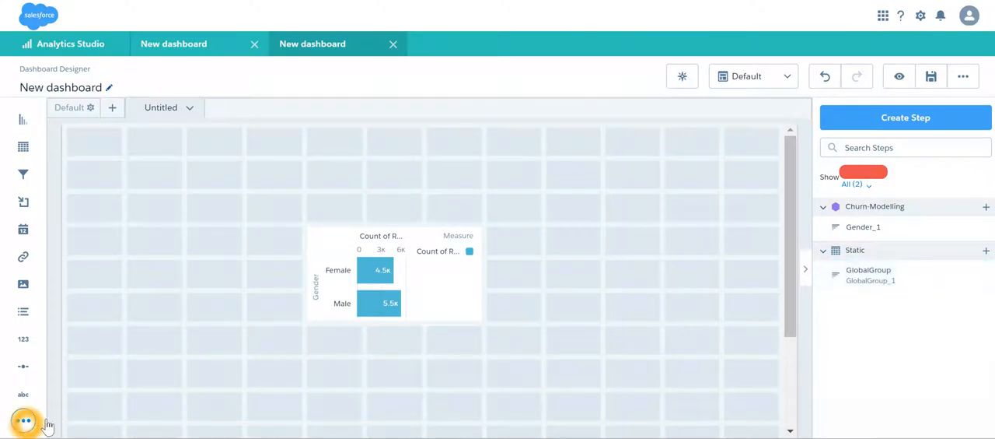
Place a toggle bound to GlobalGroup_1 above the chart, require single selection, and preview
{"action": "left_click", "coordinate": [23, 420]}
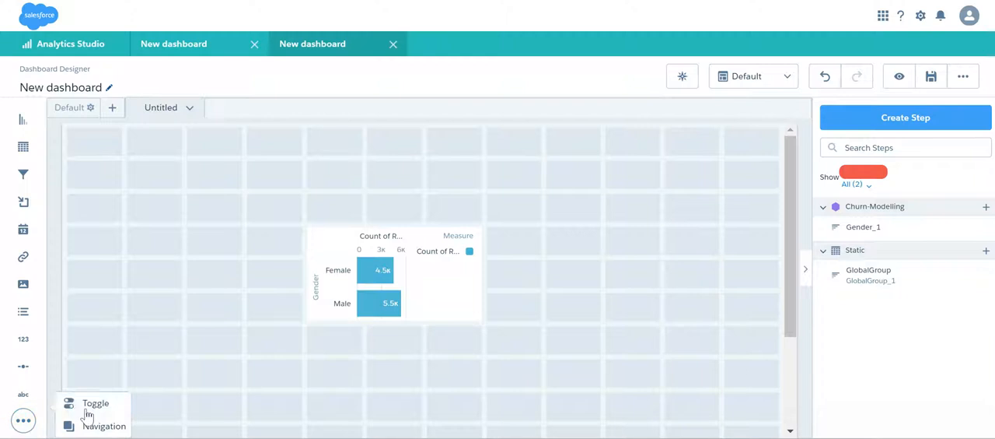
{"action": "left_click_drag", "start_coordinate": [96, 403], "coordinate": [432, 168]}
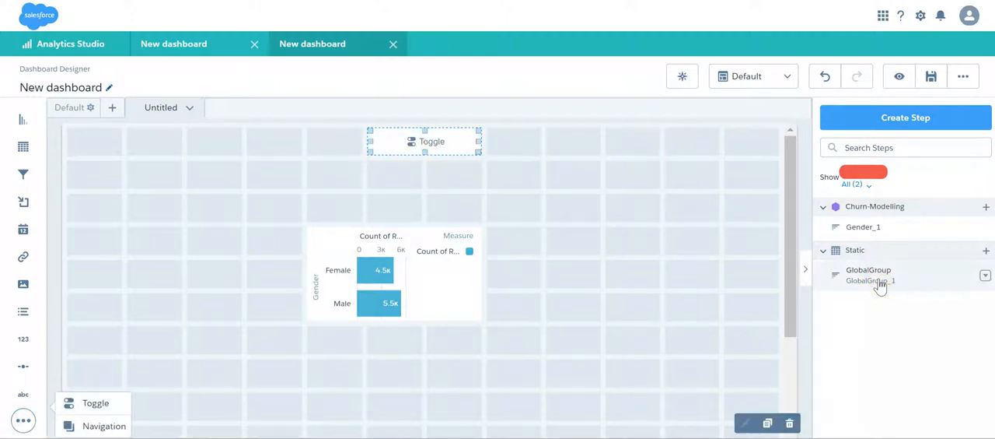
{"action": "left_click", "coordinate": [424, 141]}
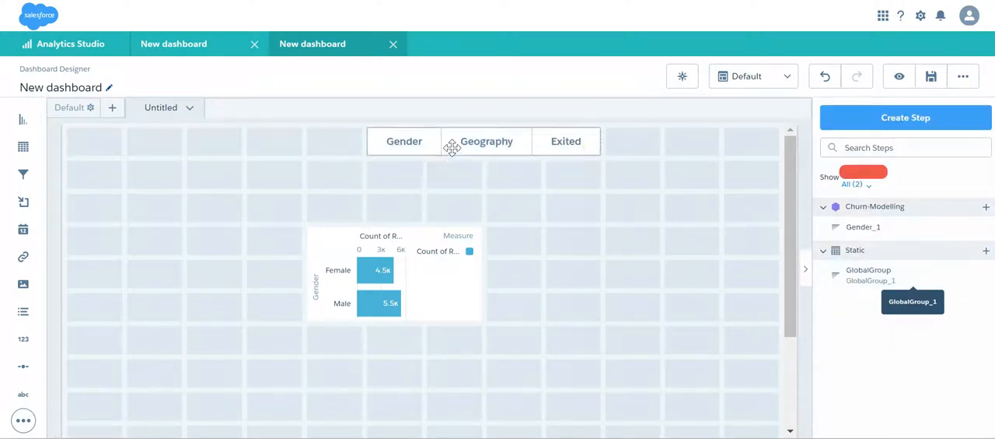
{"action": "left_click", "coordinate": [486, 140]}
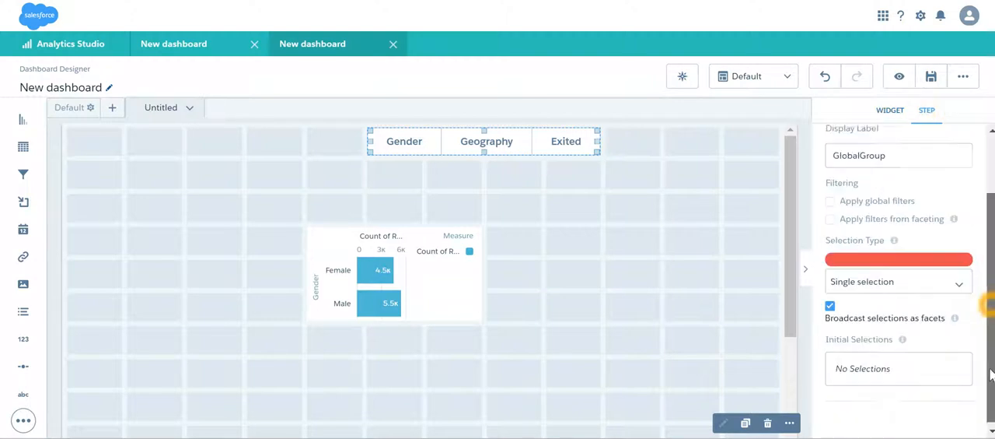
{"action": "left_click", "coordinate": [898, 281]}
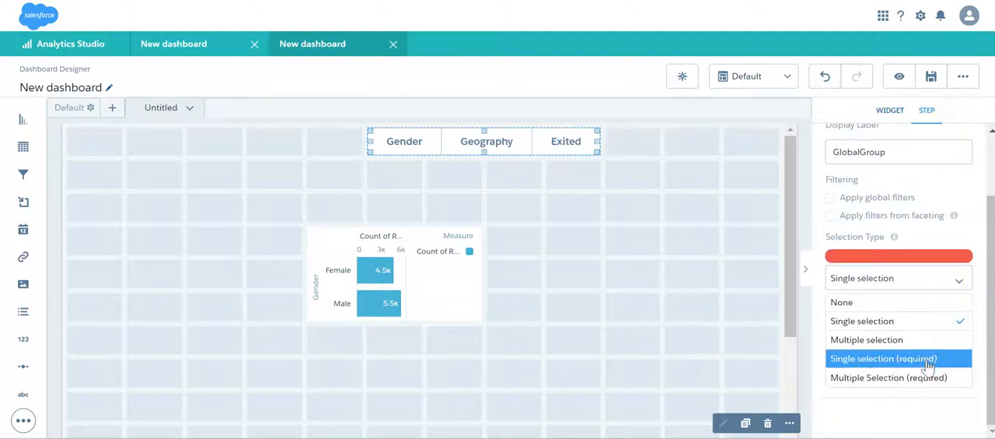
{"action": "left_click", "coordinate": [883, 358]}
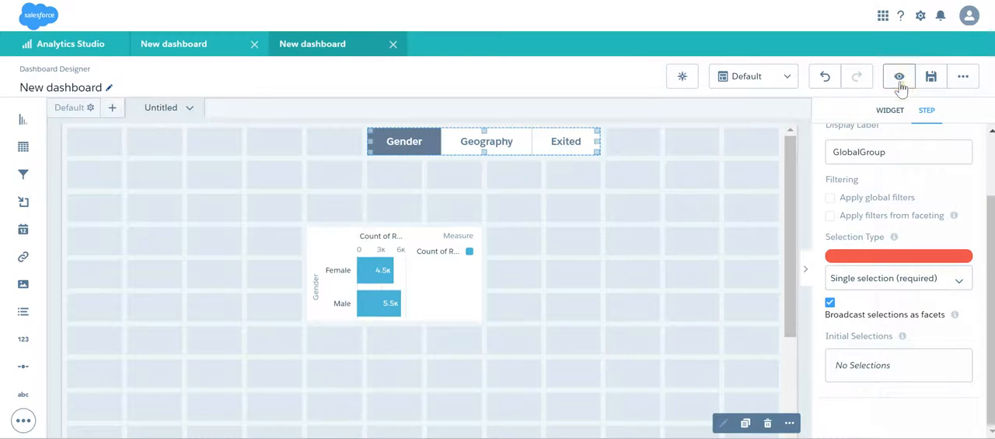
{"action": "left_click", "coordinate": [899, 76]}
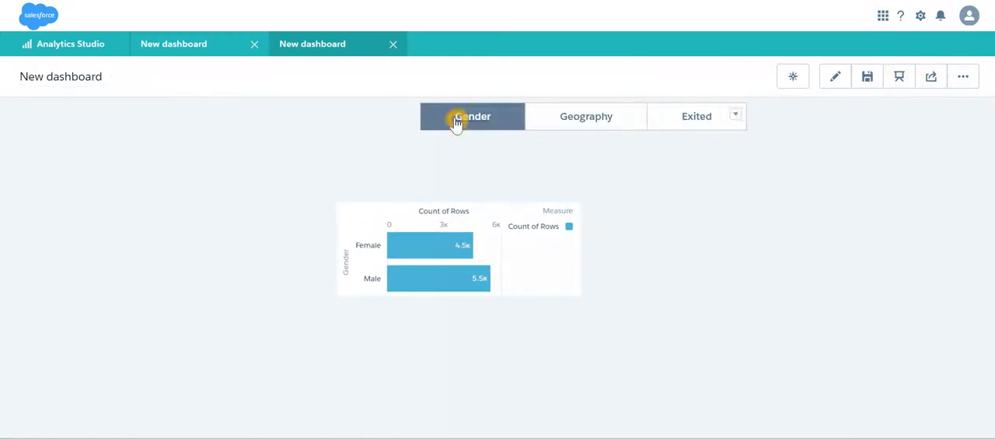
Pick Gender in the toggle, then return to editing the dashboard
{"action": "left_click", "coordinate": [696, 116]}
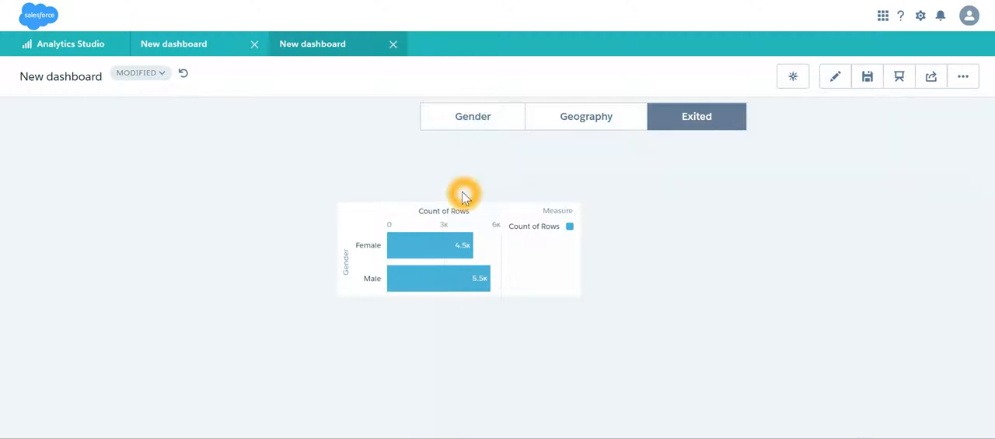
{"action": "mouse_move", "coordinate": [835, 76]}
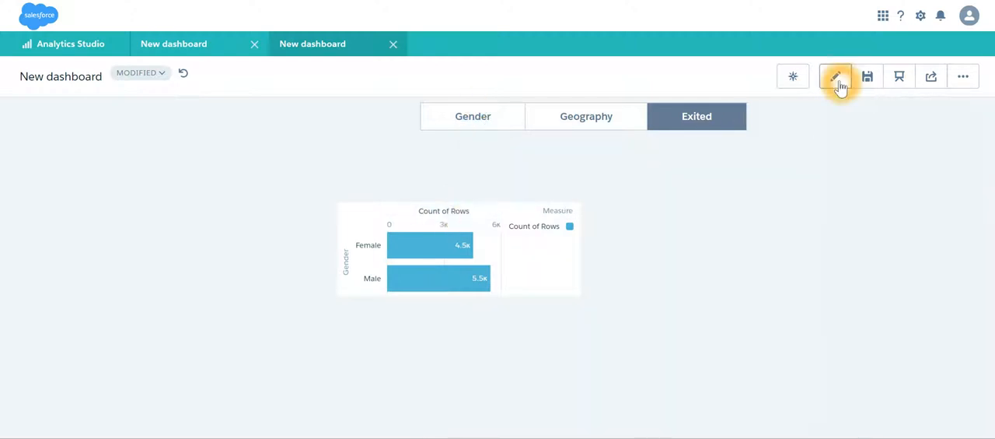
{"action": "left_click", "coordinate": [836, 75]}
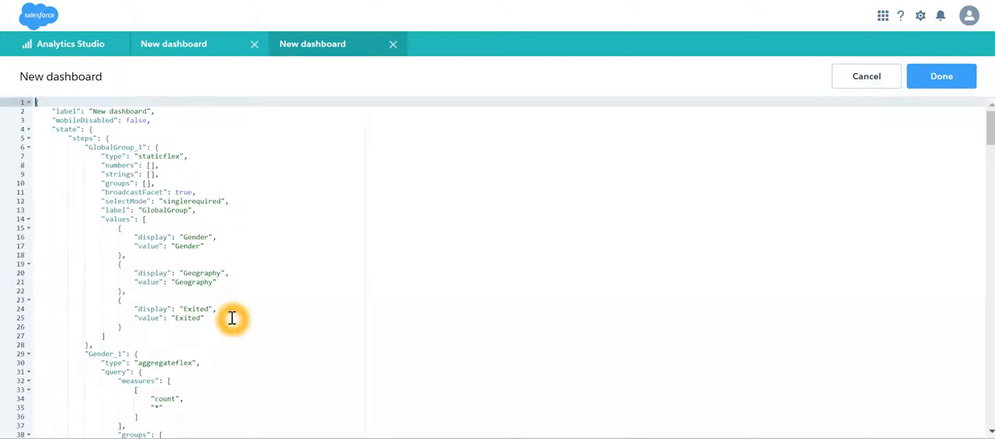
Replace Gender_1's groups in the JSON with a binding to GlobalGroup_1's selected value
{"action": "scroll", "scroll_direction": "down", "scroll_amount": 3}
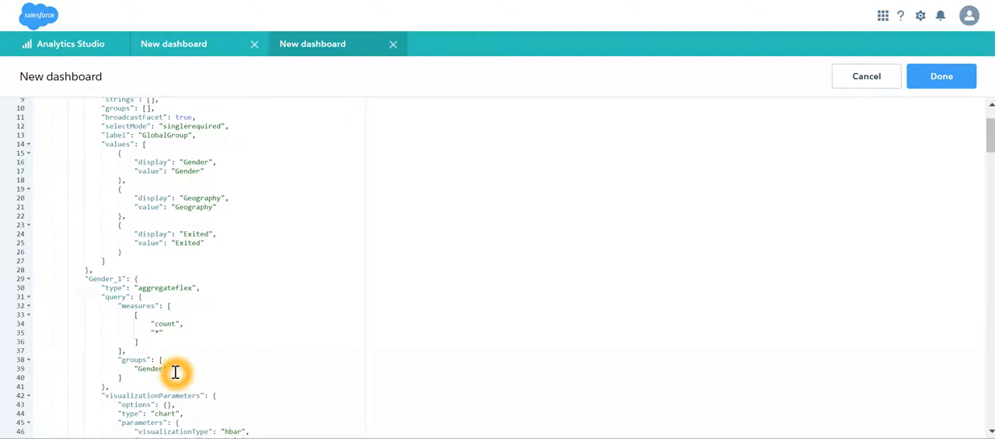
{"action": "left_click", "coordinate": [148, 368]}
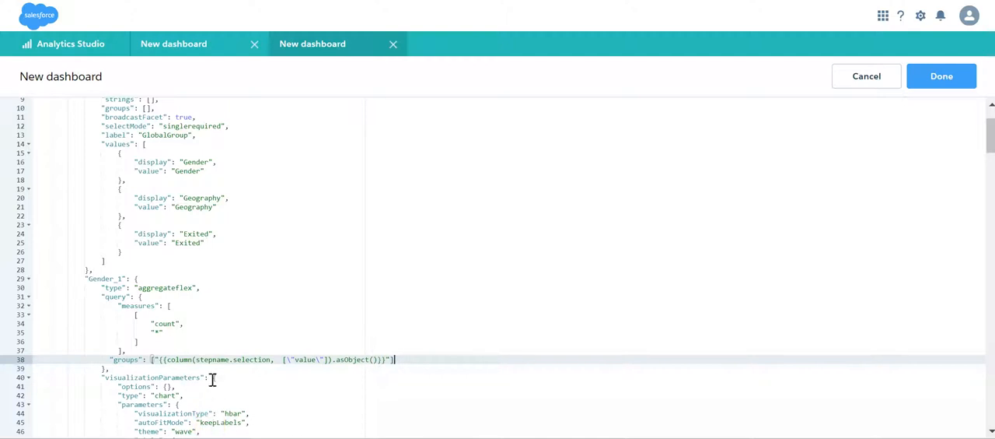
{"action": "double_click", "coordinate": [212, 358]}
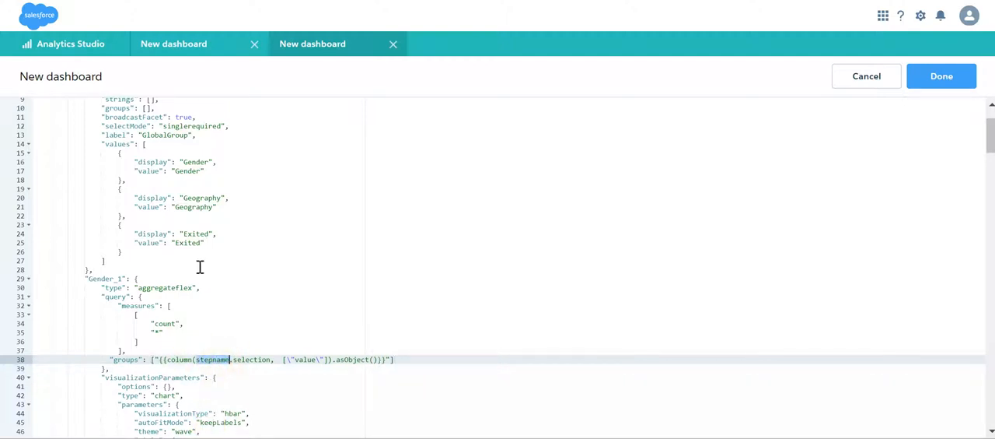
{"action": "scroll", "scroll_direction": "up", "scroll_amount": 3}
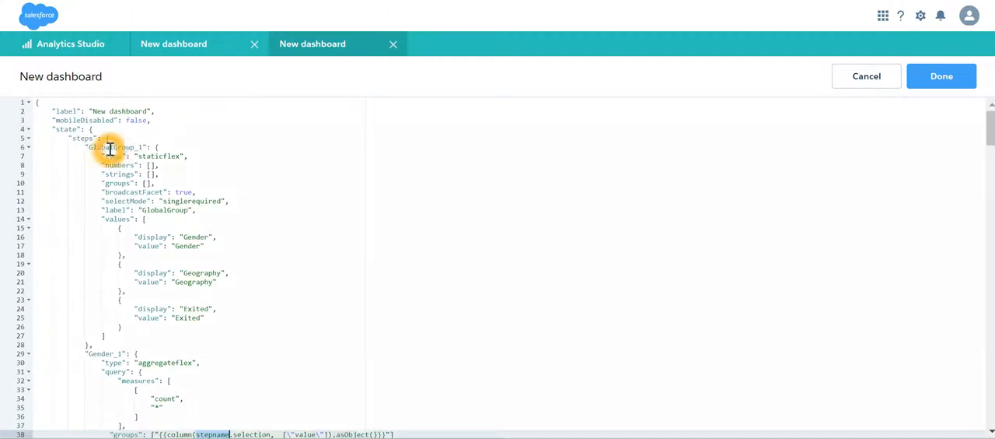
{"action": "scroll", "scroll_direction": "down", "scroll_amount": 3}
{"action": "type", "text": "GlobalGroup_1"}
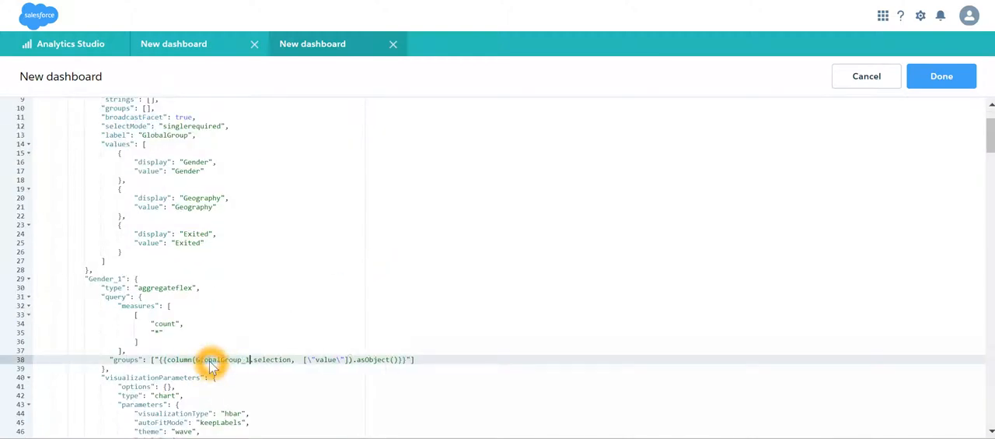
{"action": "mouse_move", "coordinate": [508, 351]}
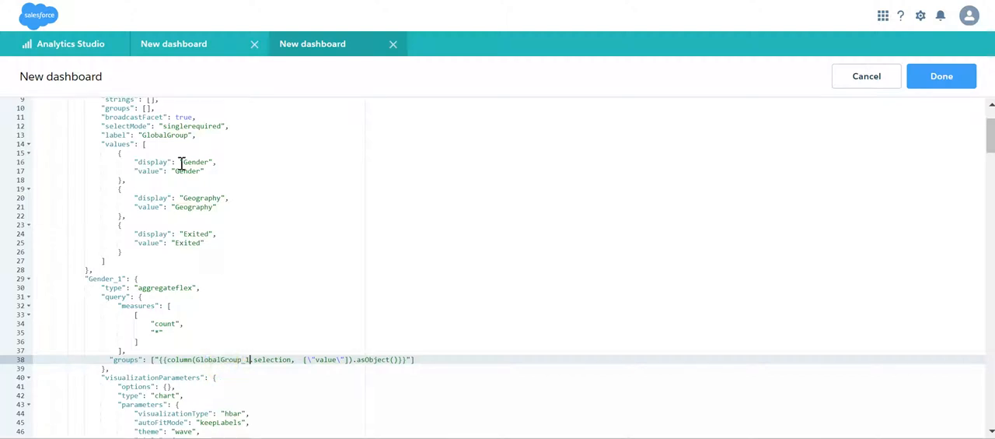
{"action": "mouse_move", "coordinate": [262, 364]}
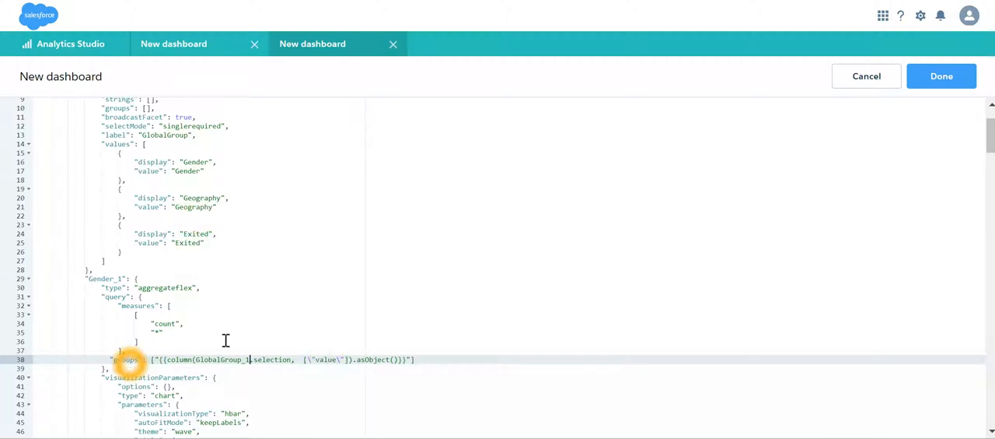
{"action": "key", "text": "ctrl+f"}
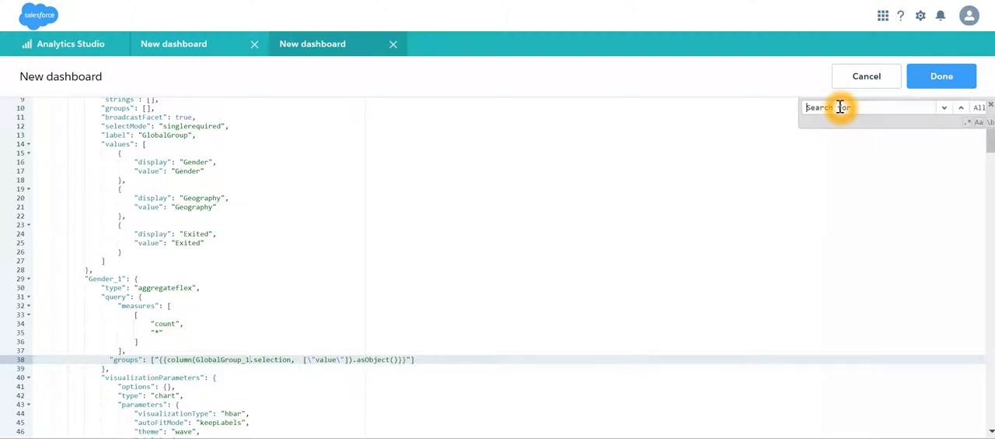
Find the chart's columnMap, replace it with null, and apply the JSON edits
{"action": "type", "text": "columnma"}
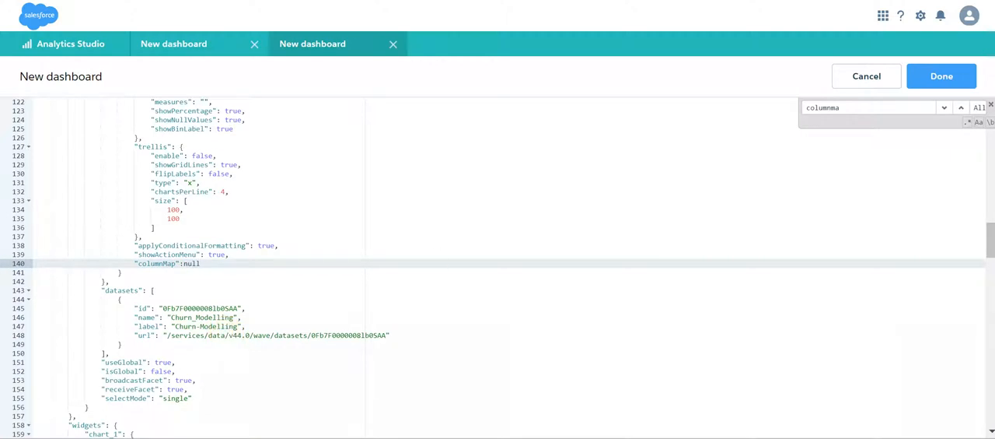
{"action": "left_click", "coordinate": [964, 109]}
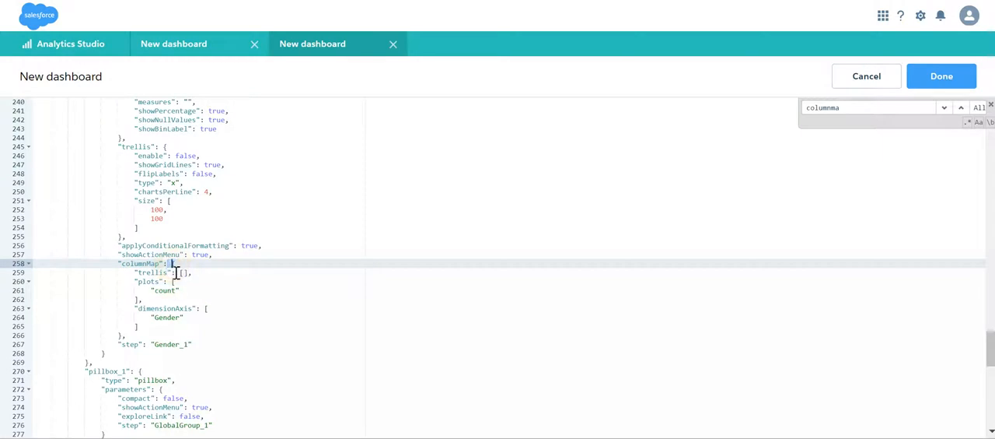
{"action": "left_click_drag", "start_coordinate": [169, 263], "coordinate": [122, 326]}
{"action": "type", "text": "null,"}
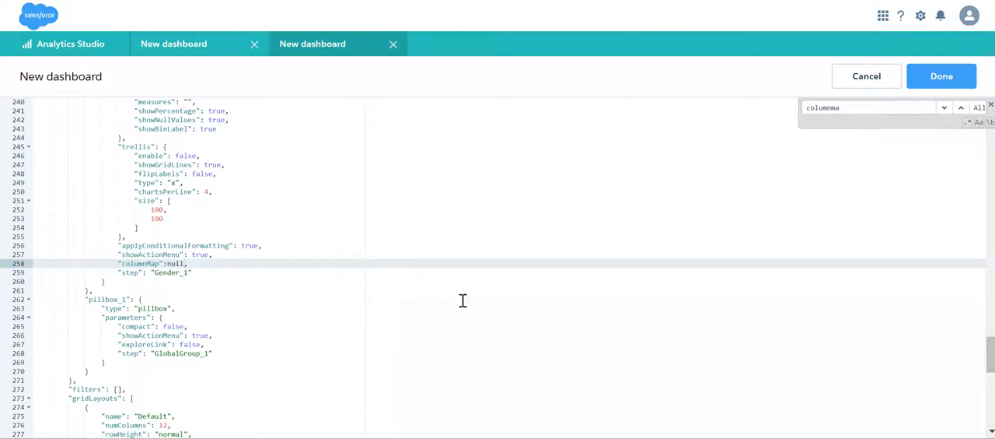
{"action": "left_click", "coordinate": [942, 77]}
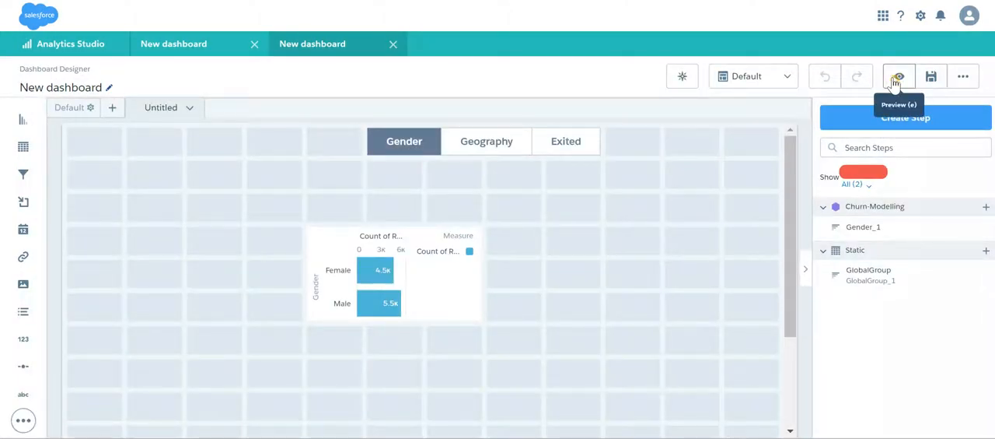
Preview and switch the toggle between Gender, Geography and Exited, then resume editing
{"action": "left_click", "coordinate": [899, 76]}
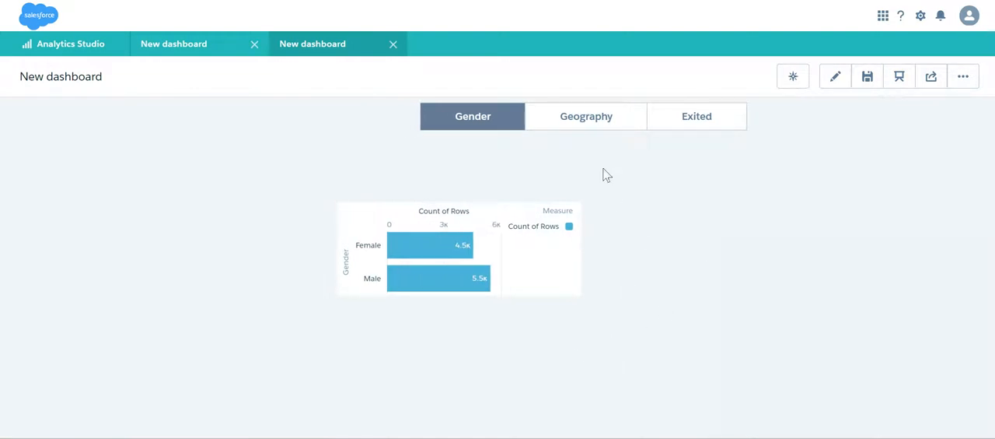
{"action": "left_click", "coordinate": [585, 116]}
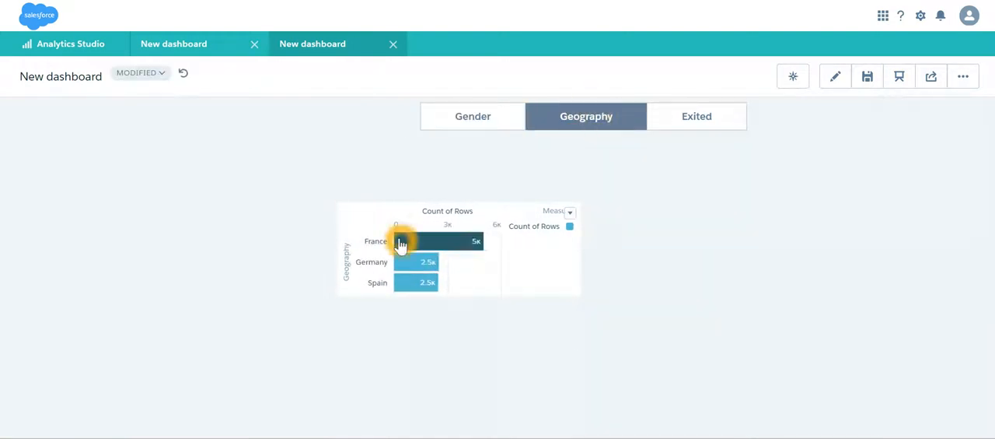
{"action": "left_click", "coordinate": [696, 116]}
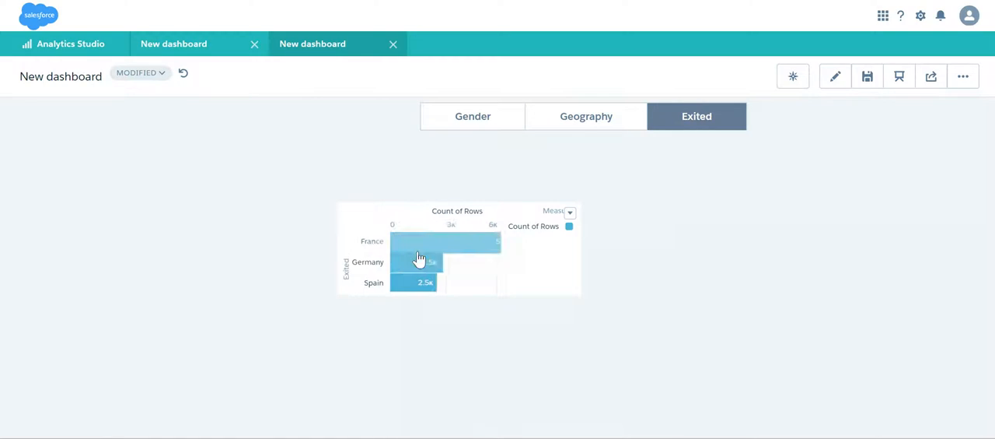
{"action": "left_click", "coordinate": [835, 76]}
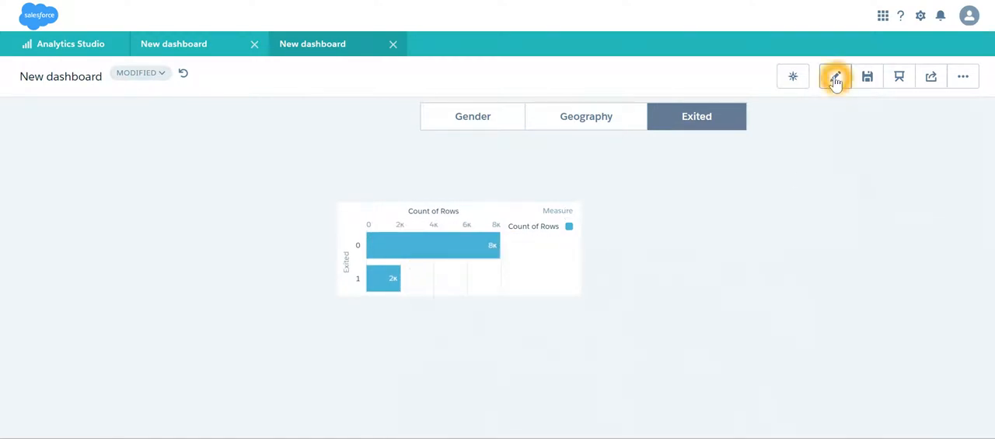
{"action": "left_click", "coordinate": [835, 75]}
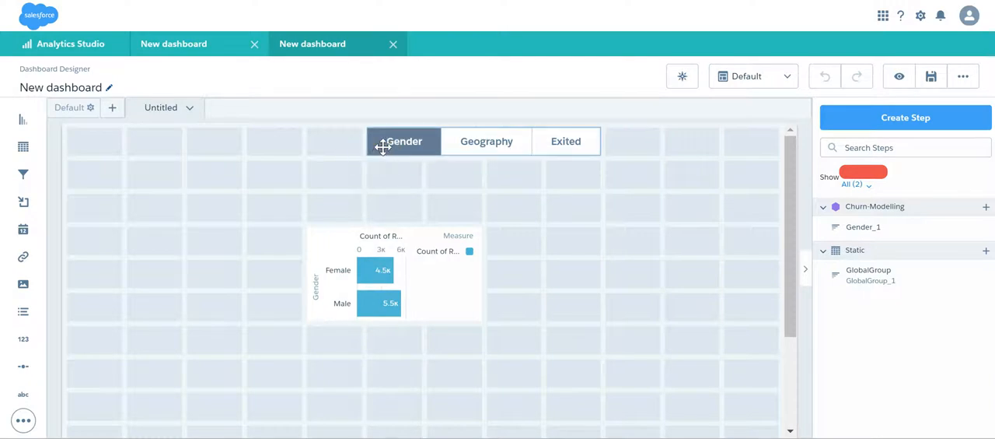
Select the Gender count bar chart and drag its edge to widen it
{"action": "left_click", "coordinate": [394, 272]}
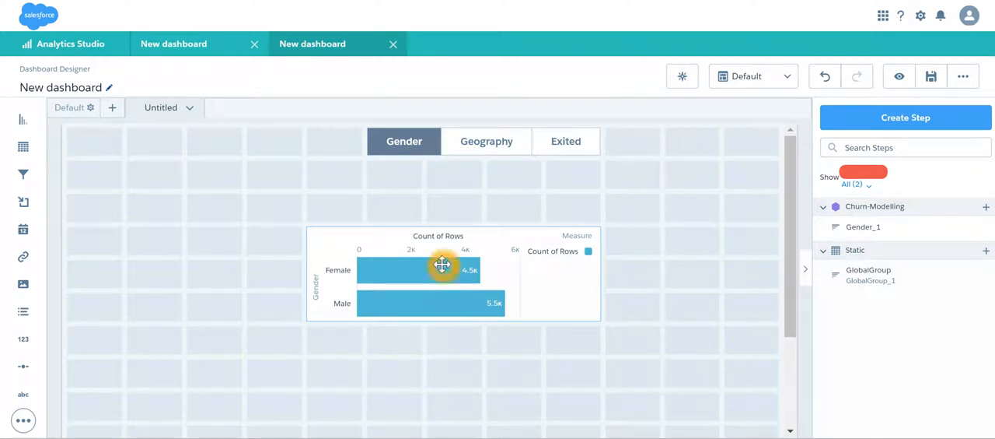
{"action": "left_click", "coordinate": [905, 117]}
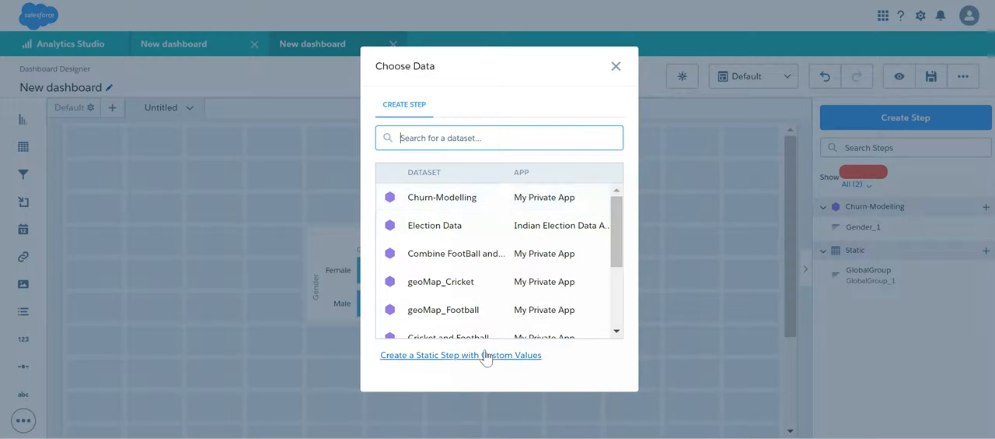
Start a custom static step and add the Horizontal Bar option with value hbar
{"action": "left_click", "coordinate": [460, 355]}
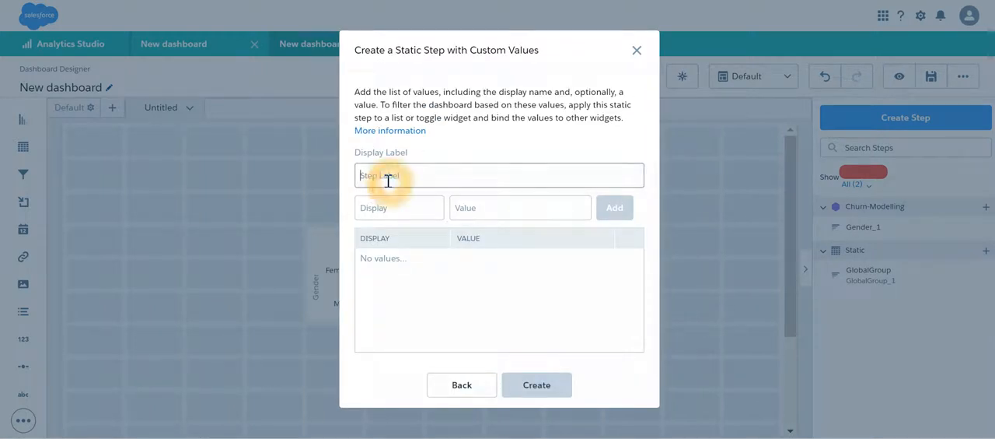
{"action": "type", "text": "Churn"}
{"action": "left_click", "coordinate": [398, 207]}
{"action": "type", "text": "Horizontal Bar"}
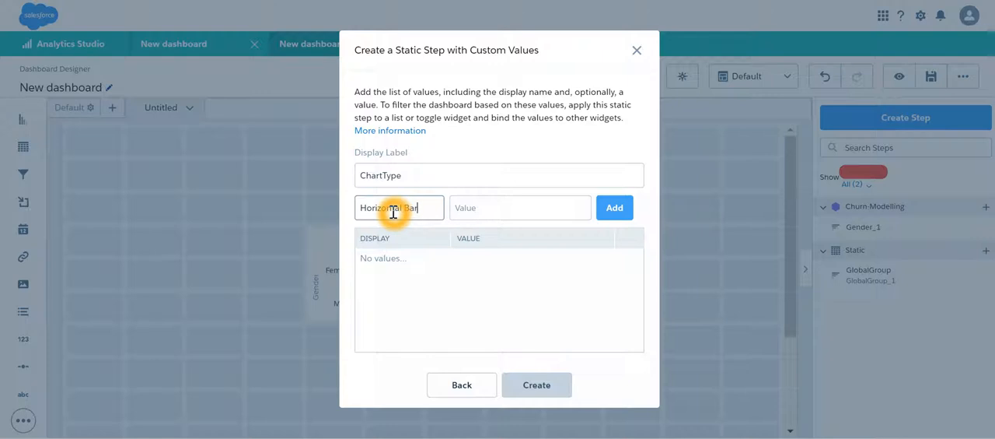
{"action": "type", "text": "hba"}
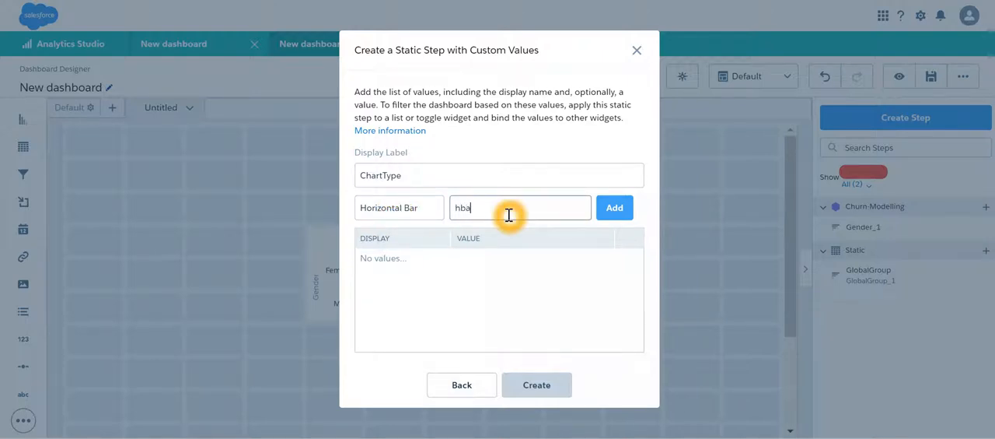
{"action": "left_click", "coordinate": [614, 207]}
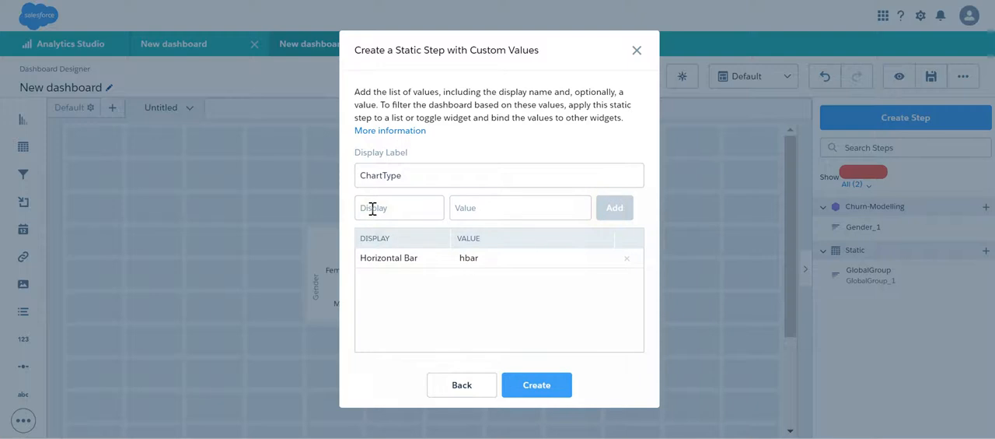
Add Vertical Bar (vbar) and Donut (pie) options and create the ChartType step
{"action": "left_click", "coordinate": [399, 207]}
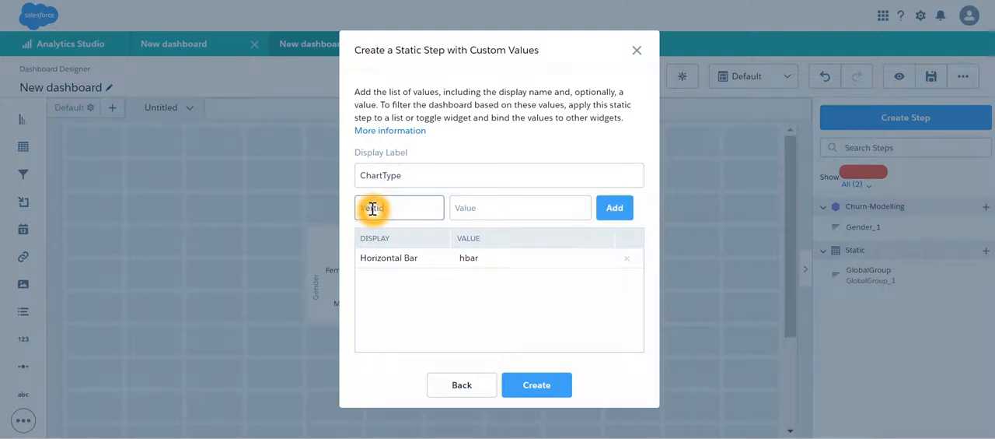
{"action": "type", "text": "Vertical Bar"}
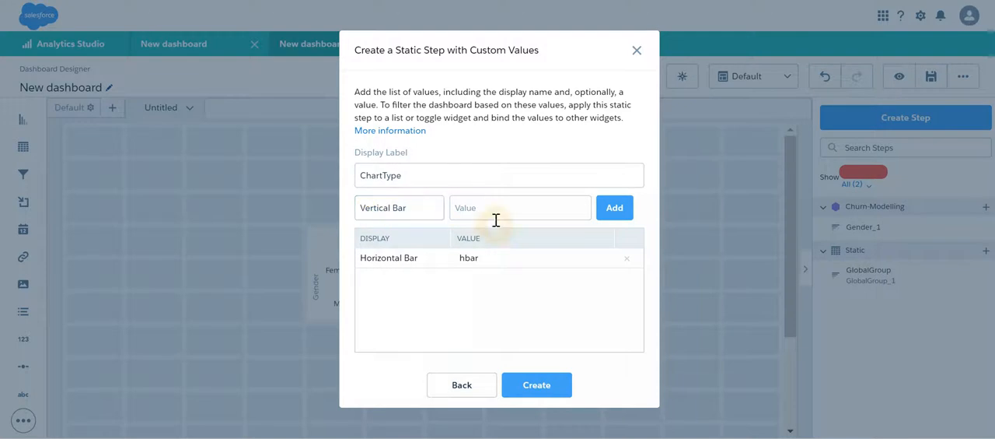
{"action": "type", "text": "vba"}
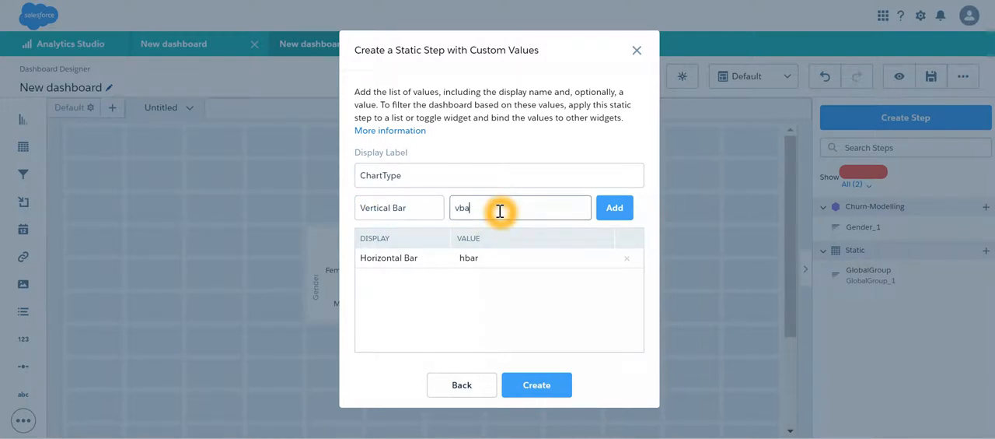
{"action": "left_click", "coordinate": [614, 207]}
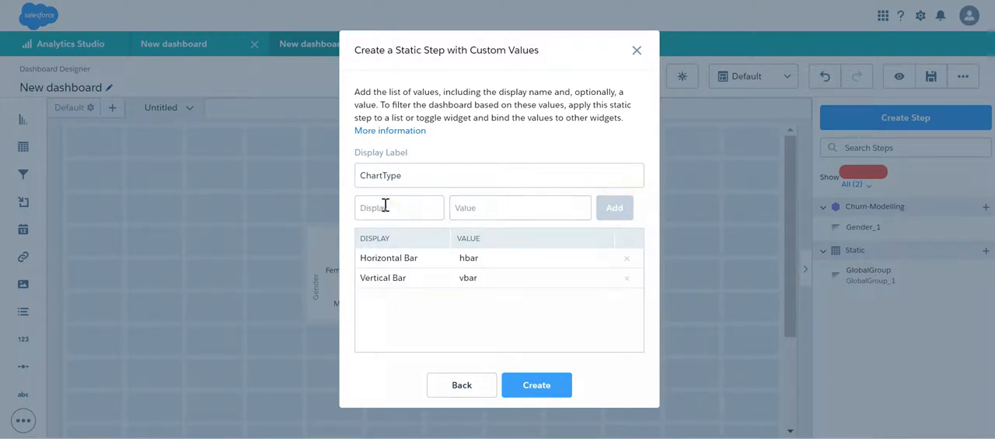
{"action": "left_click", "coordinate": [399, 207]}
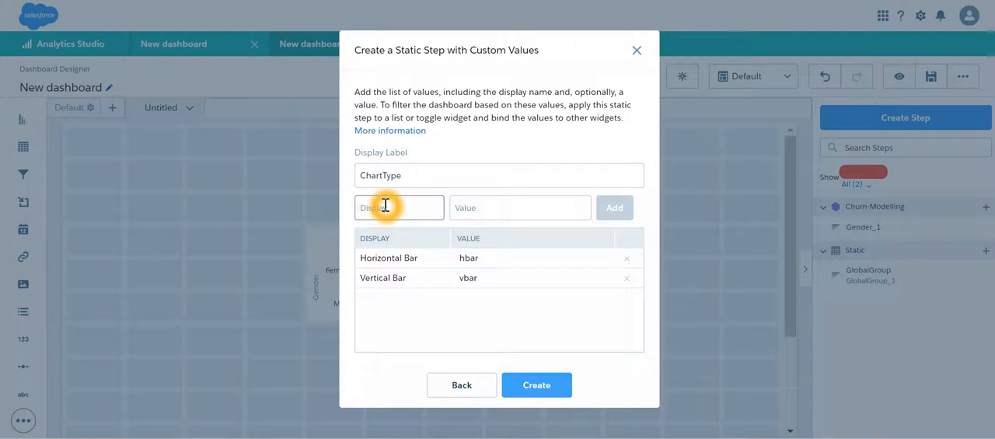
{"action": "type", "text": "Donut"}
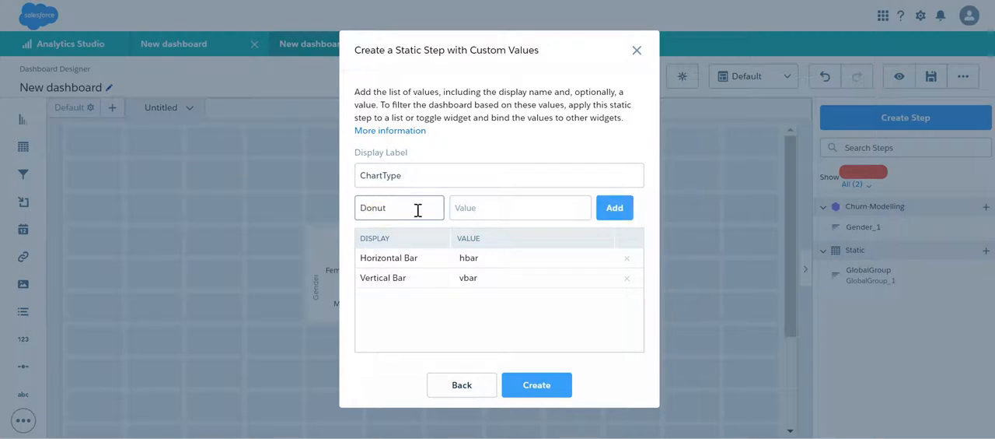
{"action": "left_click", "coordinate": [519, 207]}
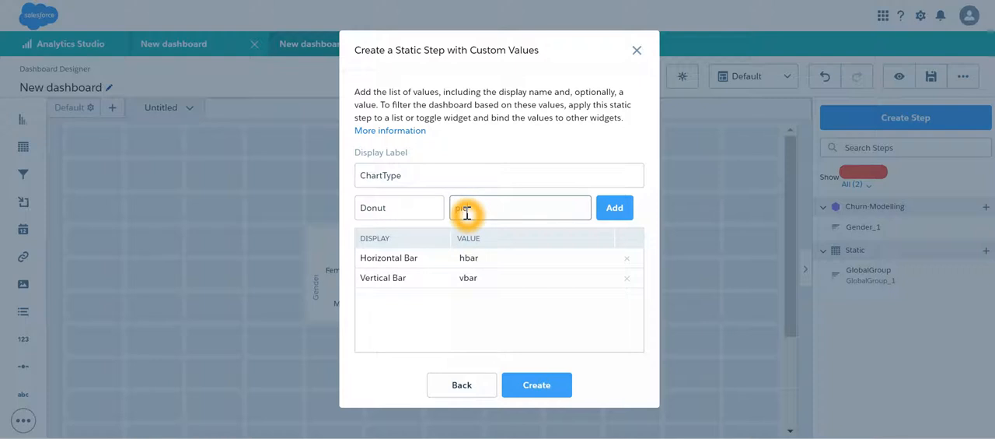
{"action": "left_click", "coordinate": [614, 207]}
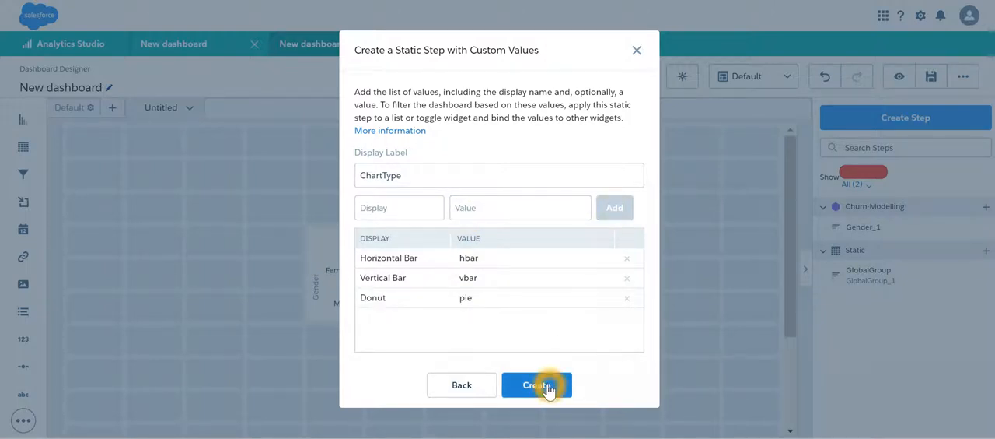
{"action": "left_click", "coordinate": [536, 385]}
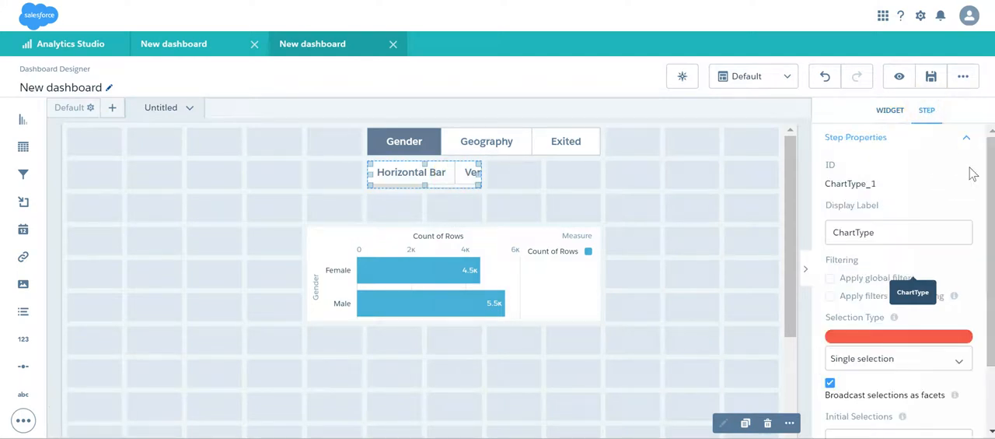
Set the ChartType toggle's selection type to Single selection (required)
{"action": "left_click", "coordinate": [959, 361]}
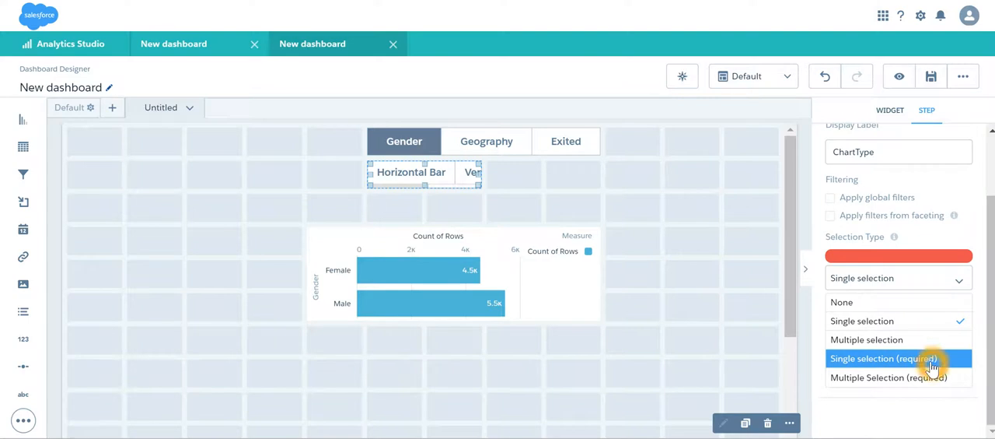
{"action": "left_click", "coordinate": [884, 358]}
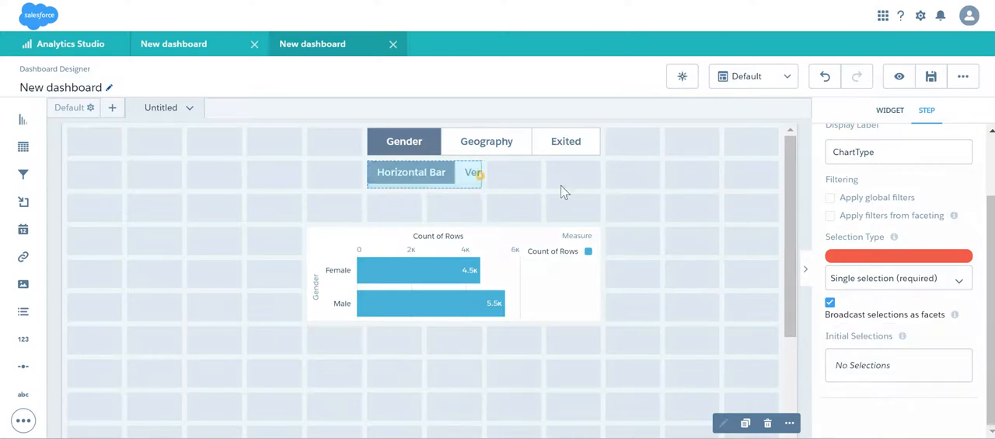
{"action": "left_click", "coordinate": [899, 76]}
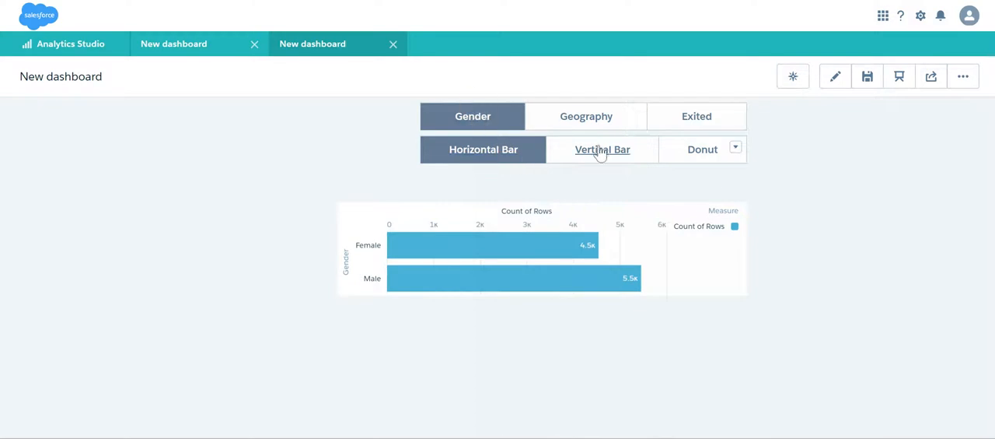
In preview, try Vertical Bar and Donut, then go back to edit mode
{"action": "left_click", "coordinate": [601, 150]}
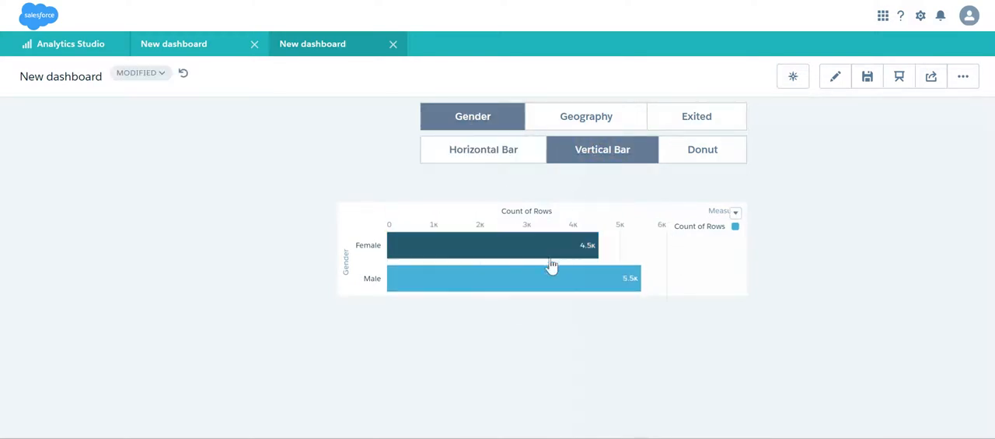
{"action": "left_click", "coordinate": [701, 149]}
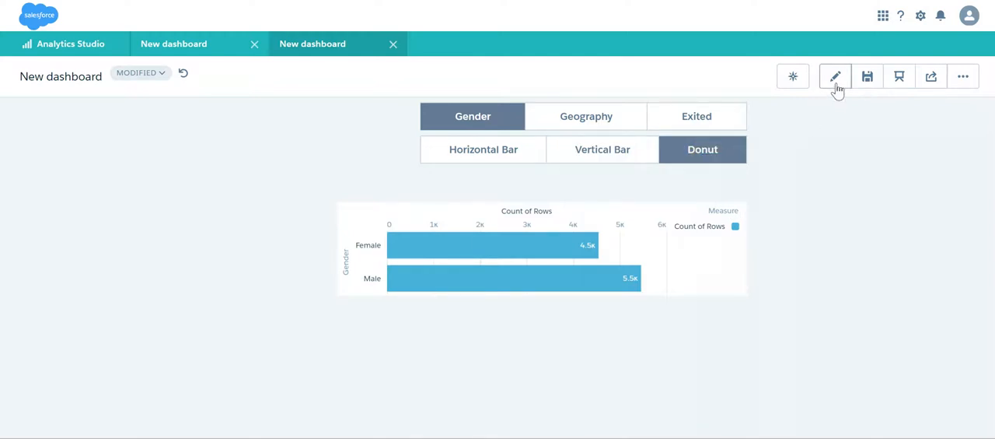
{"action": "left_click", "coordinate": [834, 77]}
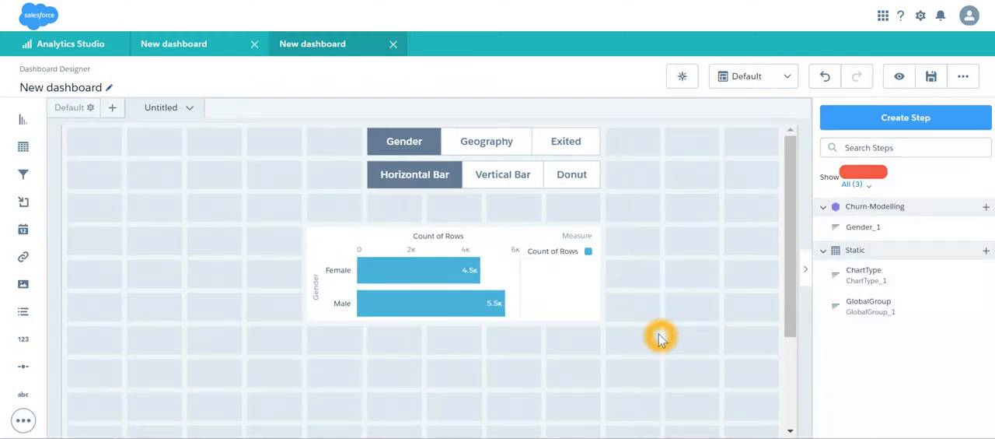
Open the dashboard JSON, search for 'visu', and check the slide's binding expression
{"action": "left_click", "coordinate": [962, 75]}
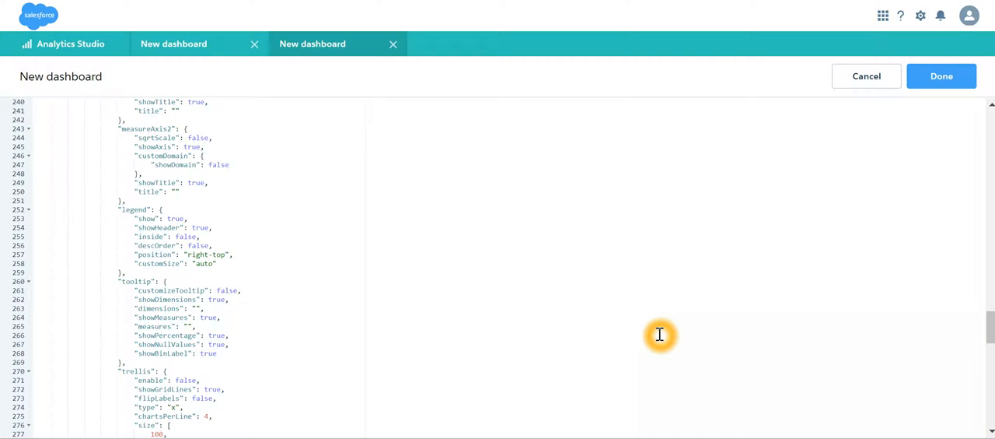
{"action": "scroll", "scroll_direction": "down", "scroll_amount": 3}
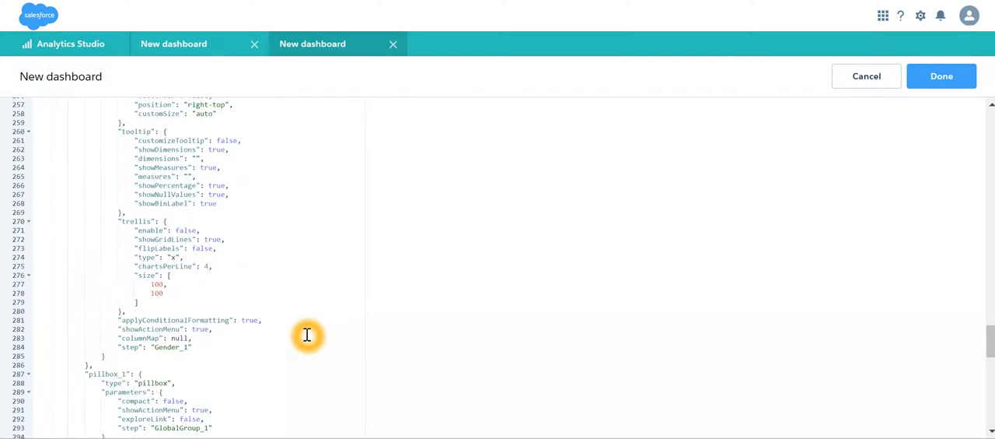
{"action": "scroll", "scroll_direction": "down", "scroll_amount": 3}
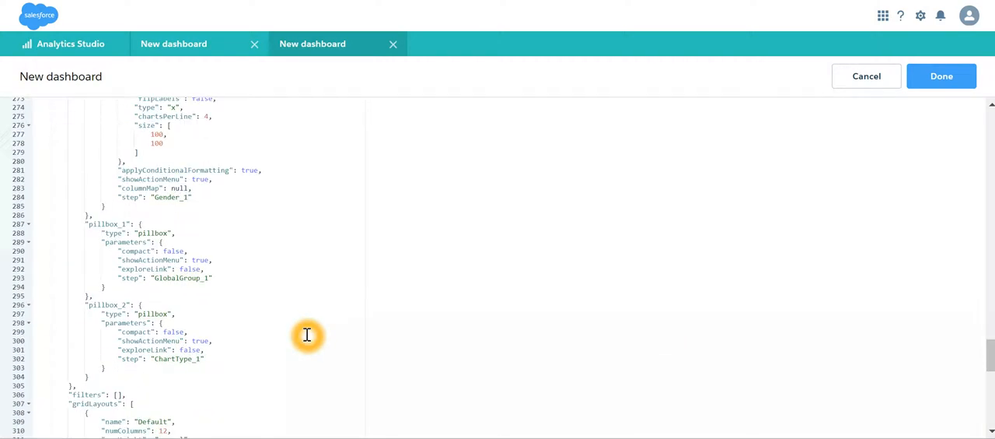
{"action": "scroll", "scroll_direction": "down", "scroll_amount": 3}
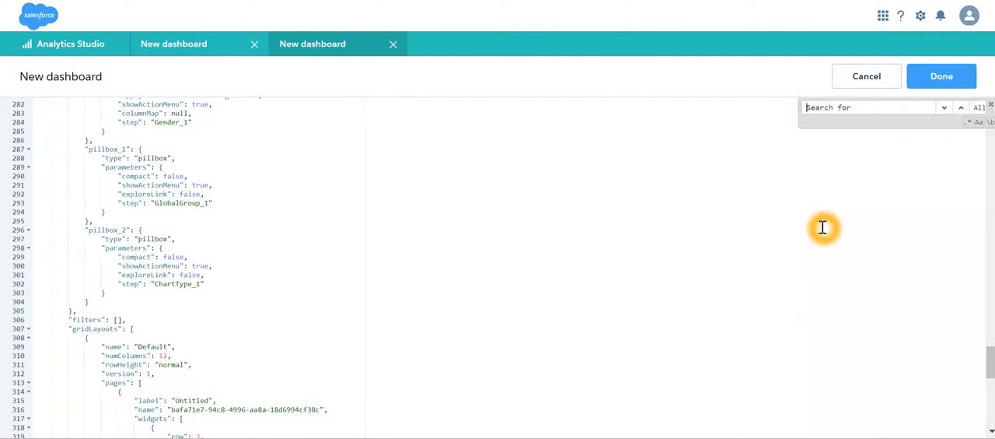
{"action": "type", "text": "visu"}
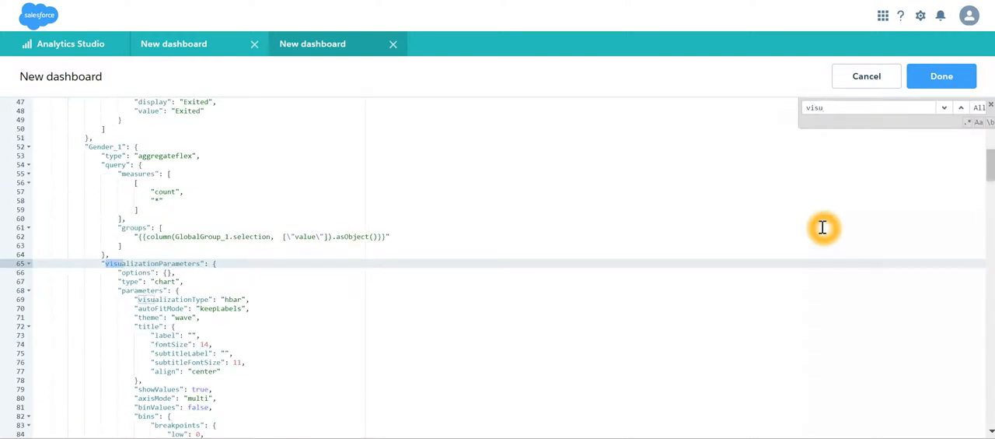
{"action": "scroll", "scroll_direction": "down", "scroll_amount": 3}
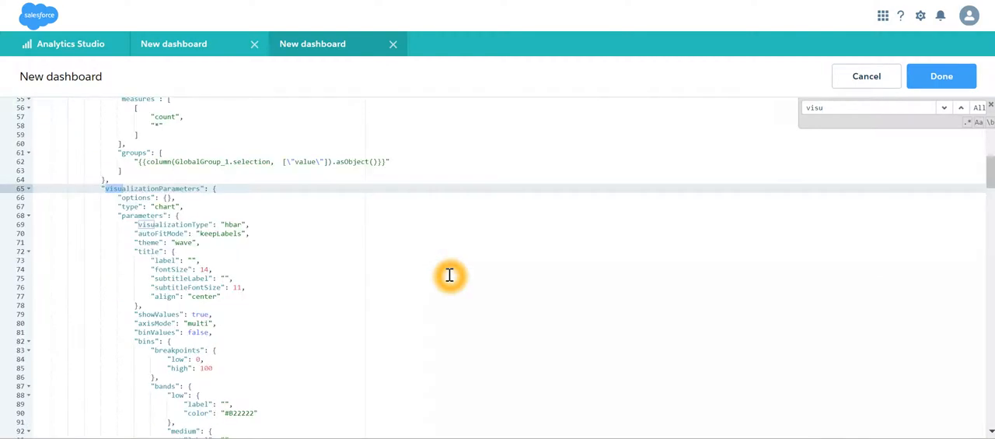
{"action": "scroll", "scroll_direction": "down", "scroll_amount": 3}
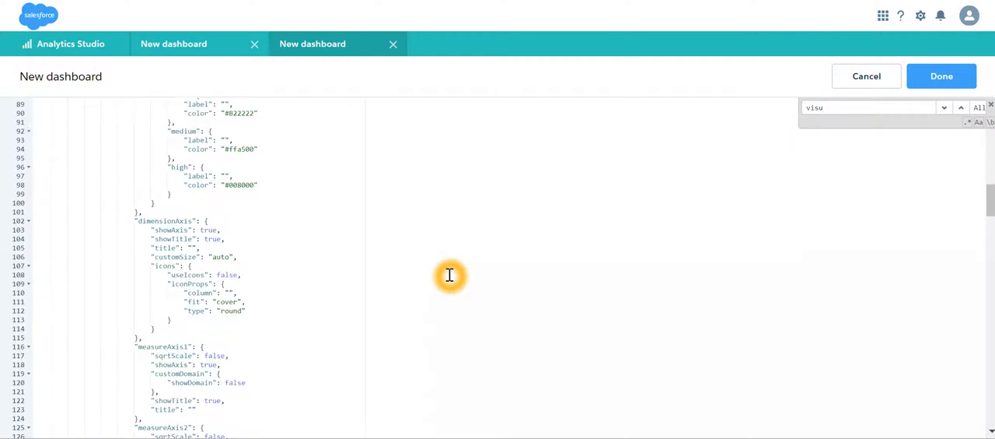
{"action": "scroll", "scroll_direction": "down", "scroll_amount": 3}
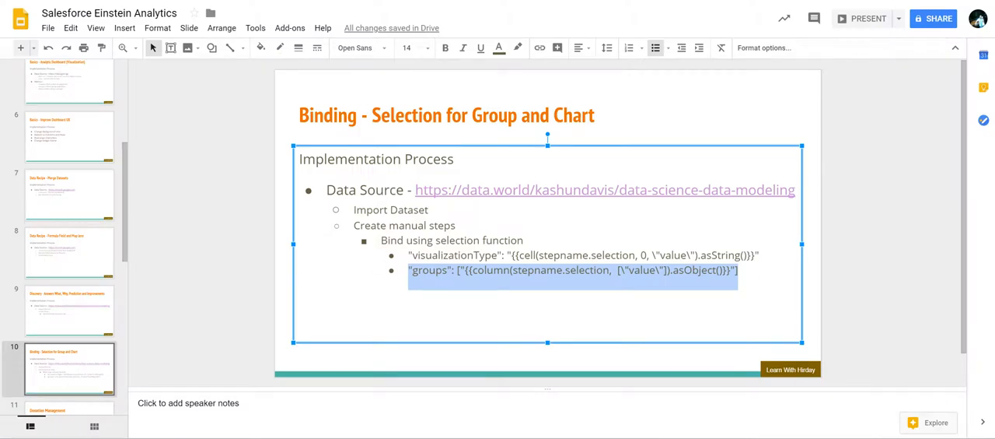
{"action": "double_click", "coordinate": [455, 255]}
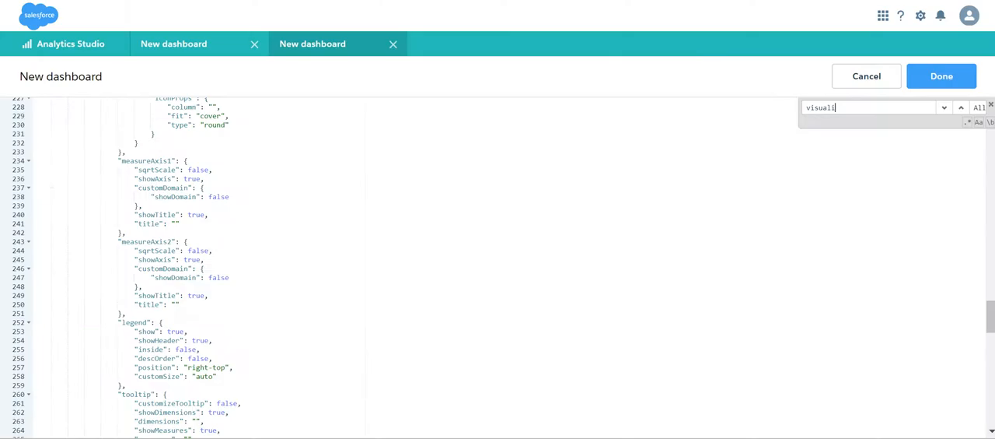
Replace chart_1's visualizationType "hbar" with the ChartType_1 selection binding and apply the JSON
{"action": "type", "text": "zationType"}
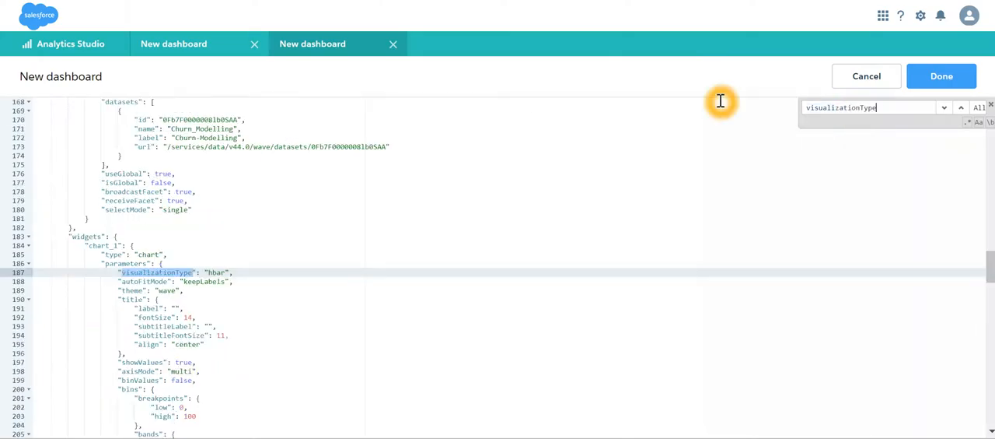
{"action": "mouse_move", "coordinate": [509, 319]}
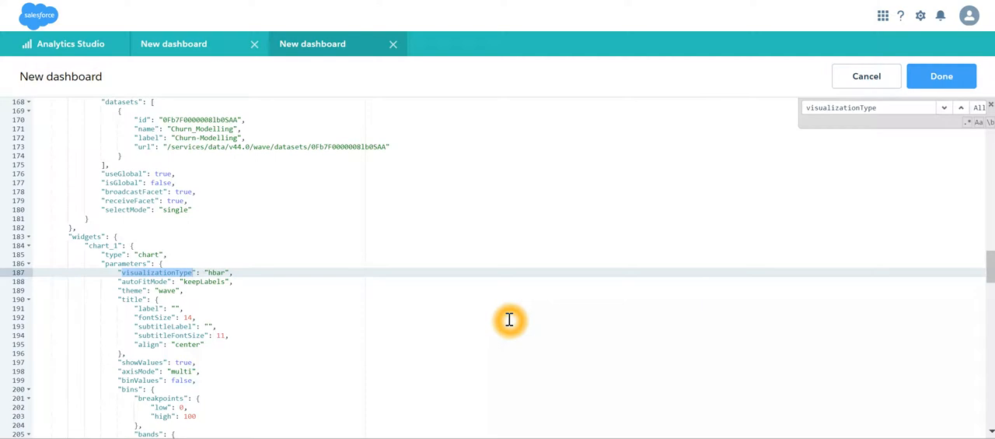
{"action": "mouse_move", "coordinate": [958, 143]}
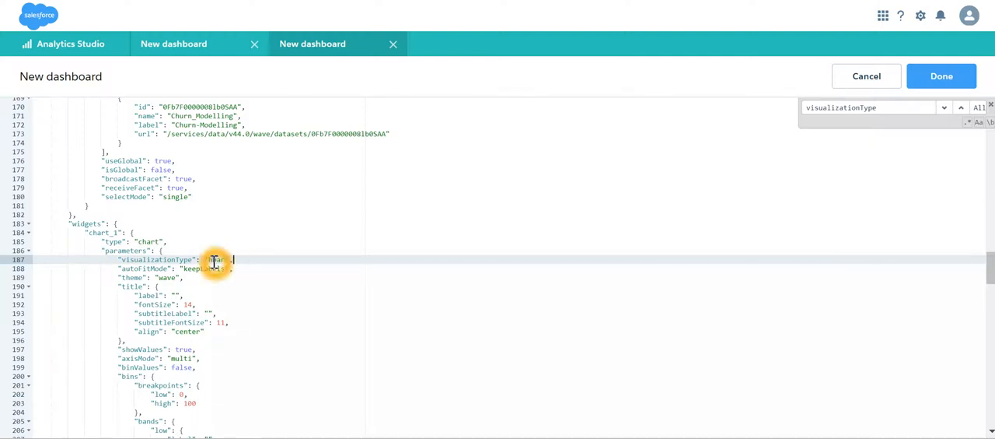
{"action": "type", "text": "hb"}
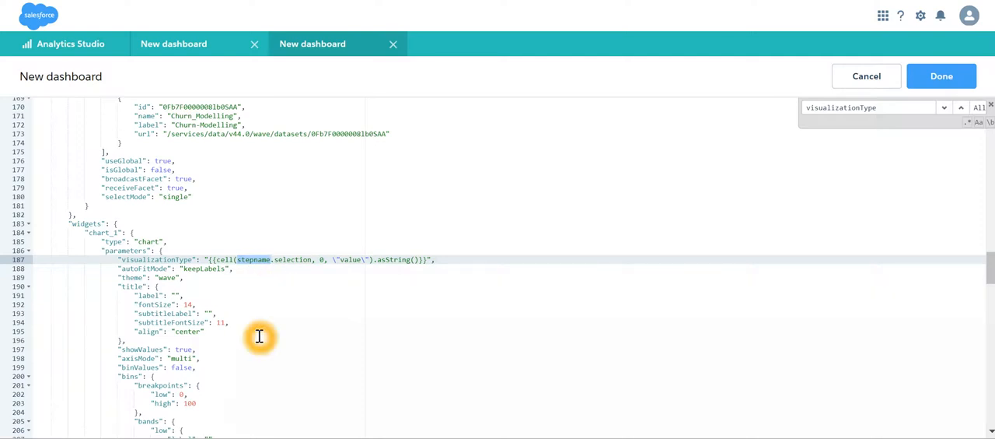
{"action": "scroll", "scroll_direction": "up", "scroll_amount": 3}
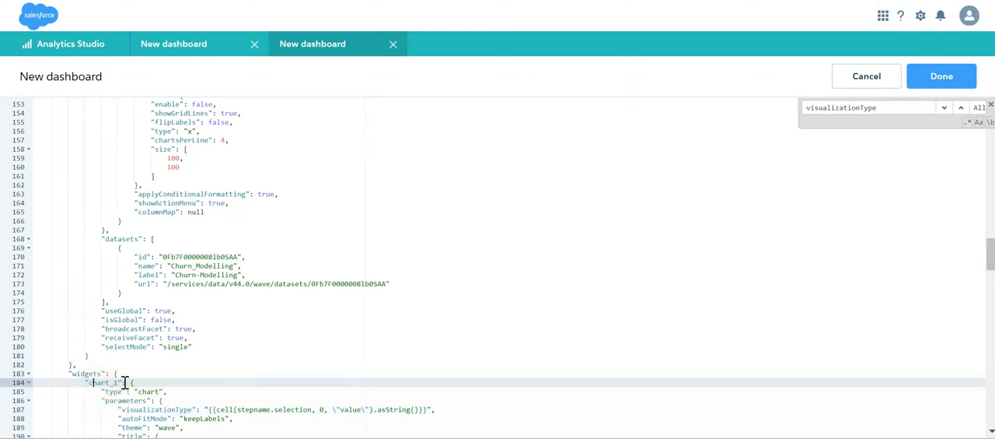
{"action": "mouse_move", "coordinate": [219, 344]}
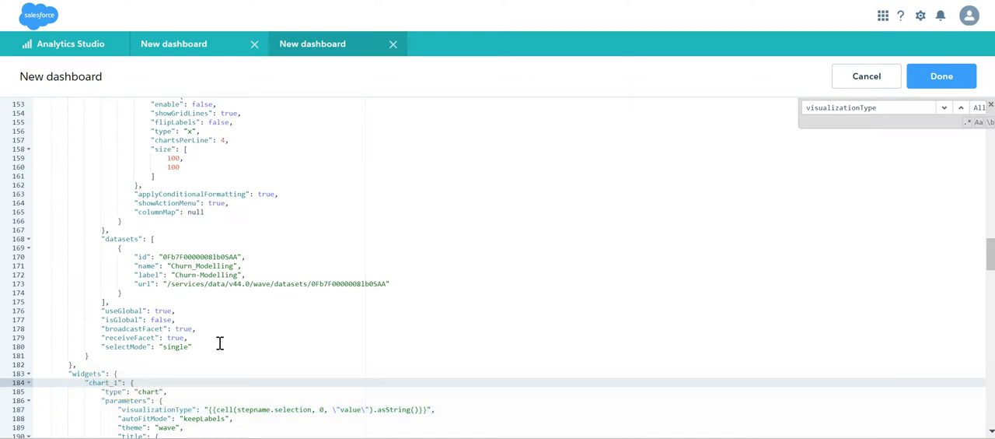
{"action": "scroll", "scroll_direction": "up", "scroll_amount": 3}
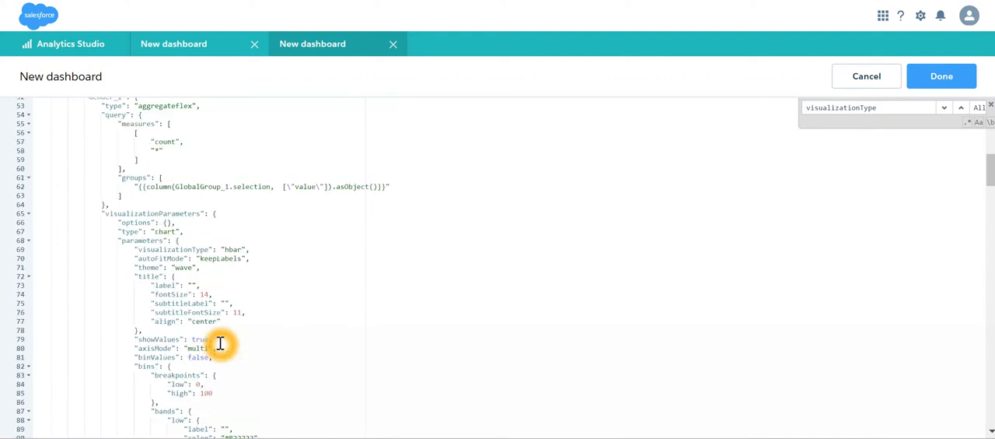
{"action": "scroll", "scroll_direction": "up", "scroll_amount": 3}
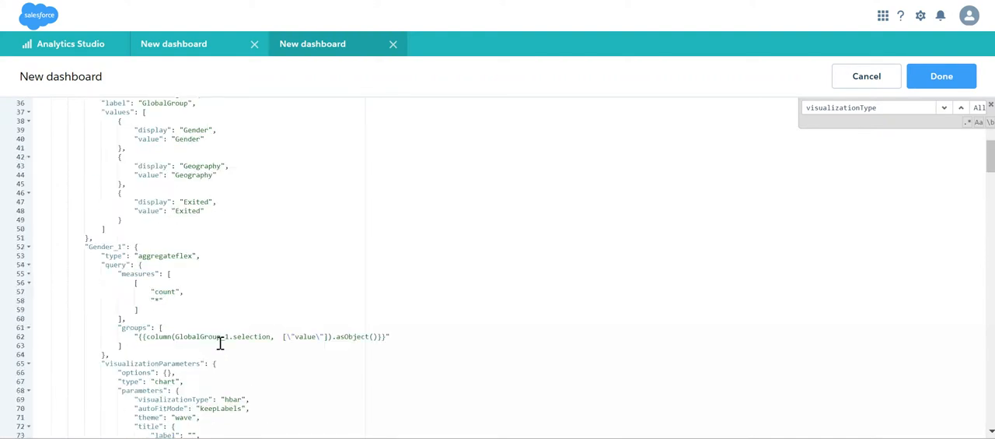
{"action": "scroll", "scroll_direction": "up", "scroll_amount": 3}
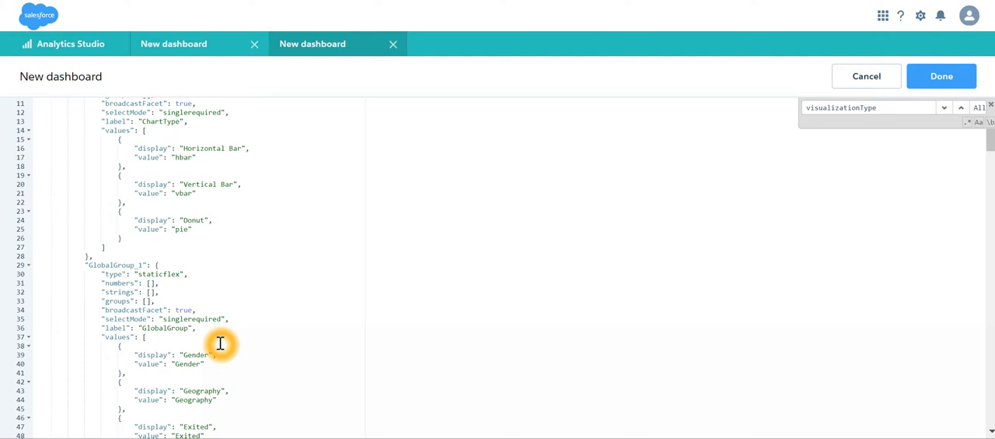
{"action": "scroll", "scroll_direction": "up", "scroll_amount": 3}
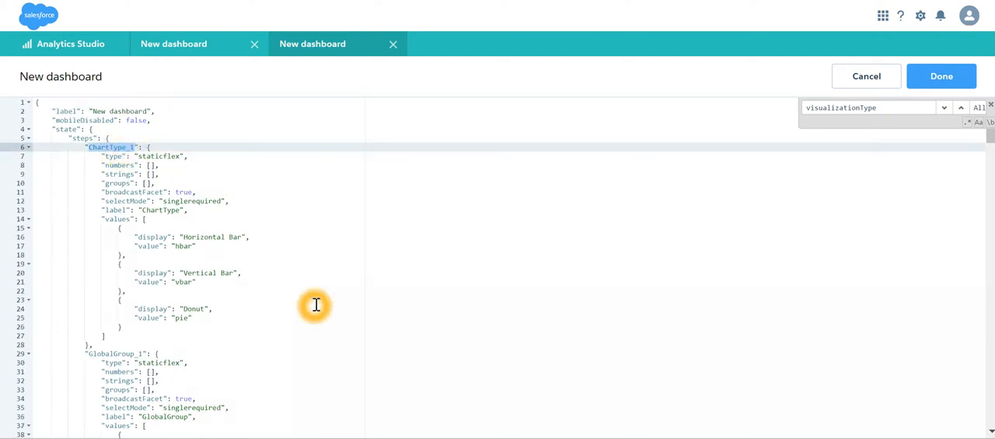
{"action": "scroll", "scroll_direction": "down", "scroll_amount": 3}
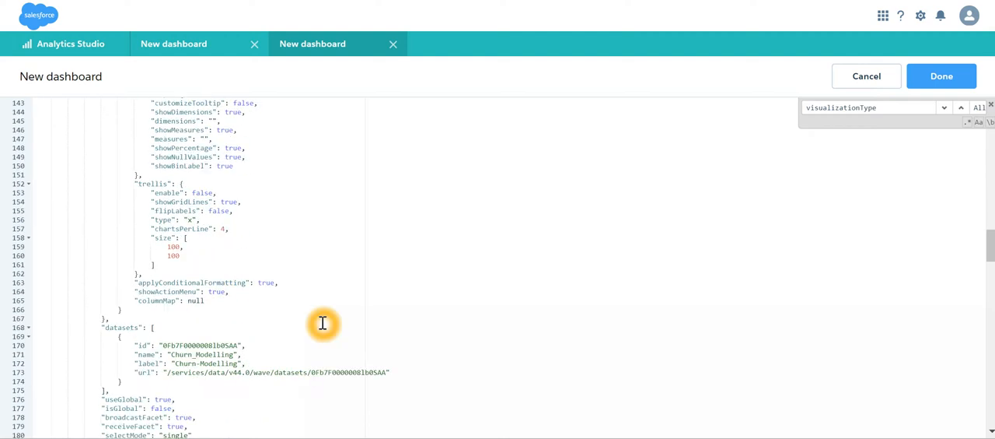
{"action": "scroll", "scroll_direction": "down", "scroll_amount": 3}
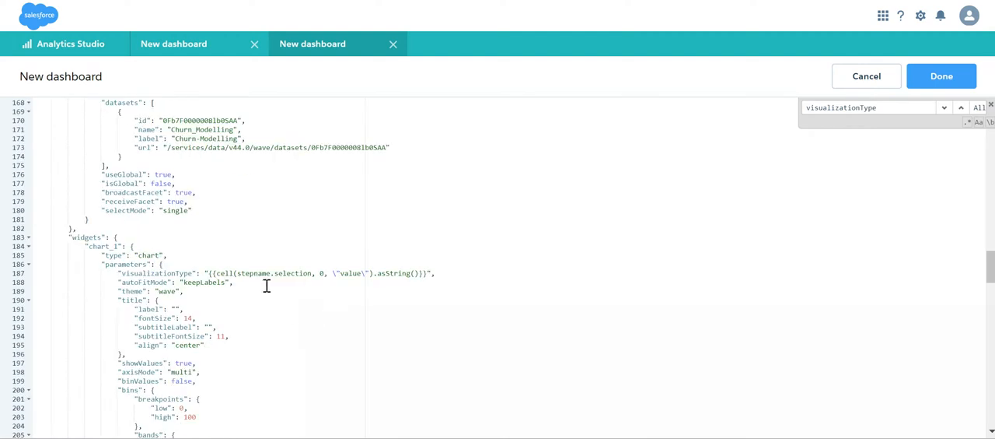
{"action": "type", "text": "ChartType_1"}
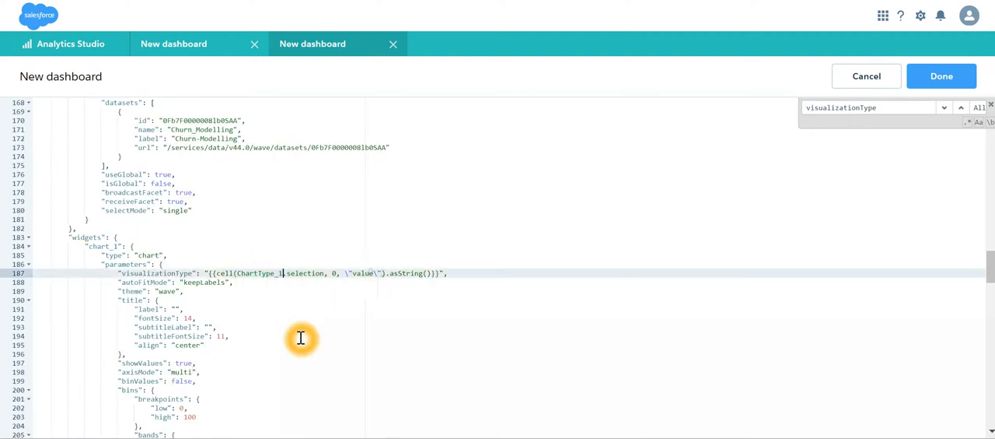
{"action": "mouse_move", "coordinate": [942, 76]}
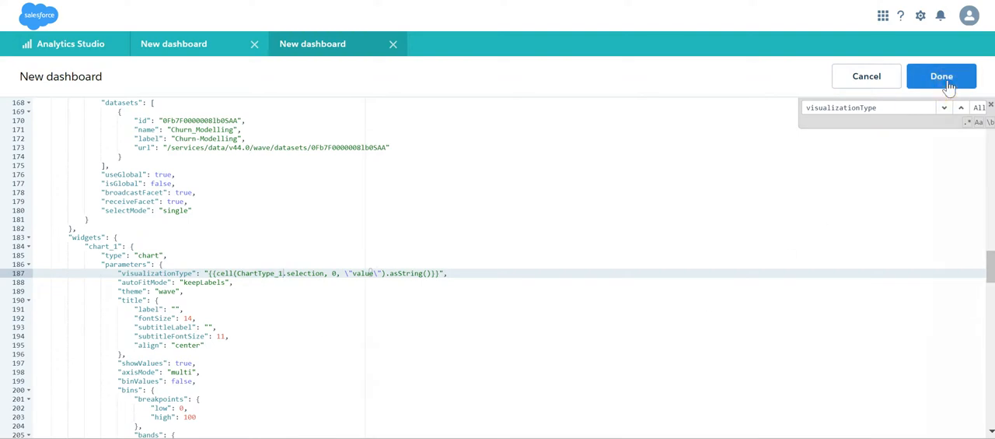
{"action": "left_click", "coordinate": [941, 75]}
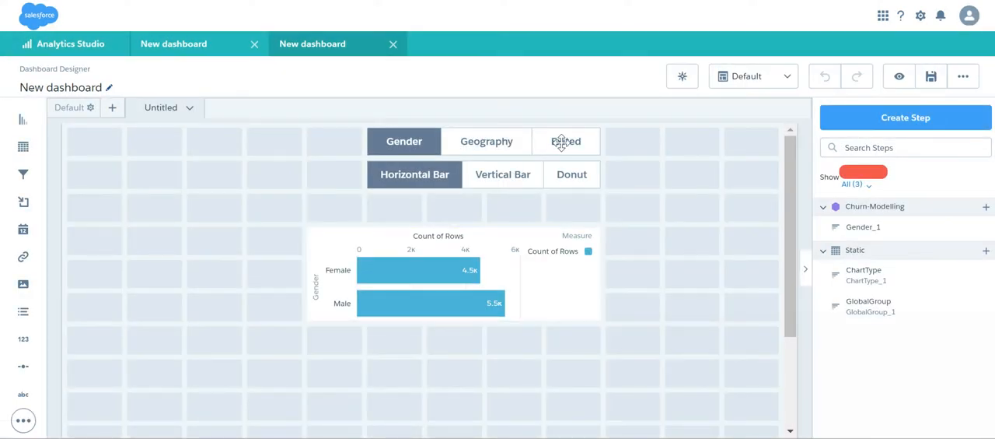
Preview and switch through Vertical Bar, Geography, Donut and Horizontal Bar views
{"action": "left_click", "coordinate": [899, 75]}
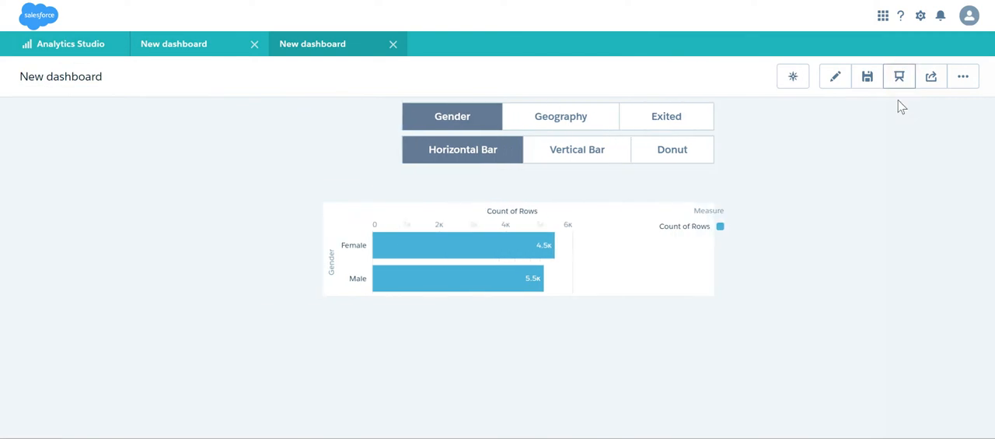
{"action": "left_click", "coordinate": [602, 149]}
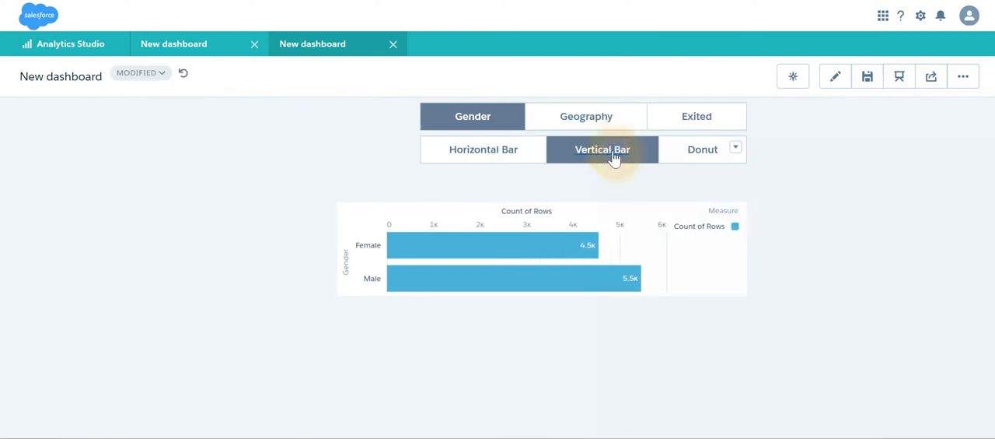
{"action": "left_click", "coordinate": [602, 149]}
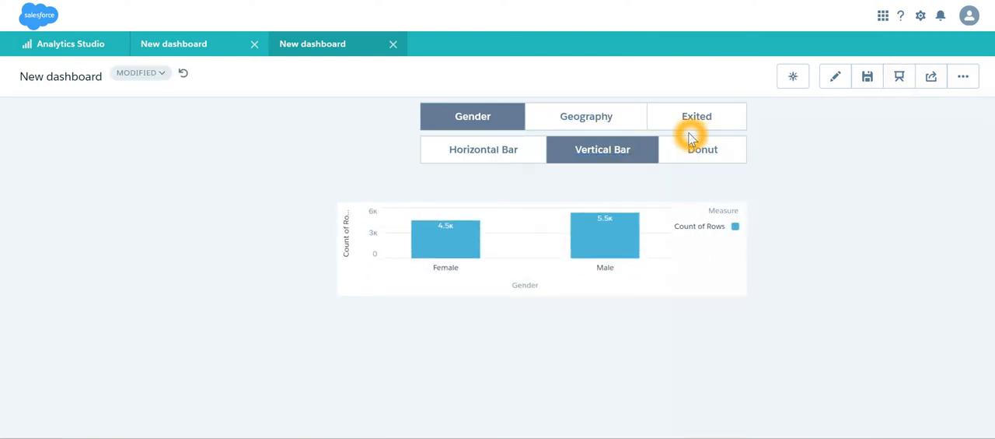
{"action": "left_click", "coordinate": [586, 116]}
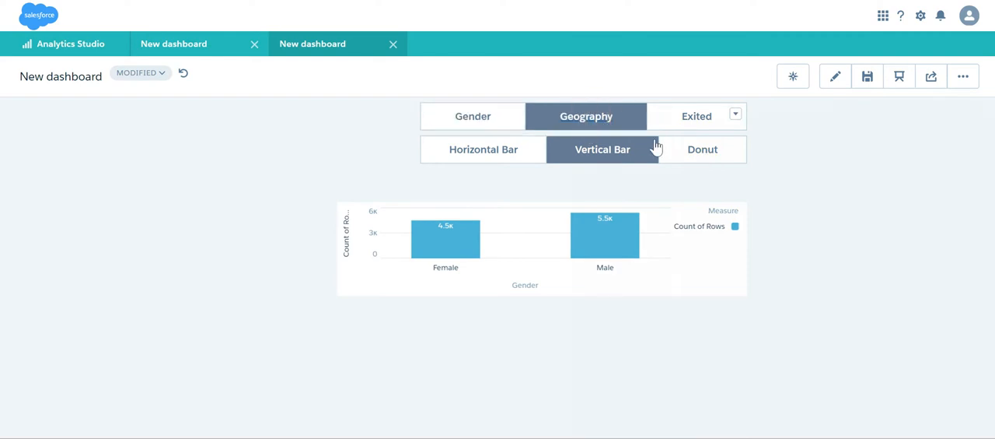
{"action": "left_click", "coordinate": [701, 150]}
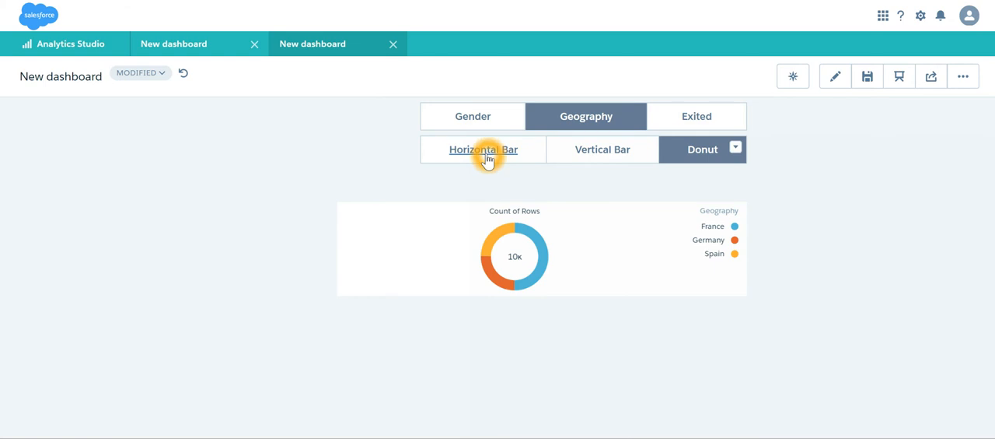
{"action": "left_click", "coordinate": [482, 149]}
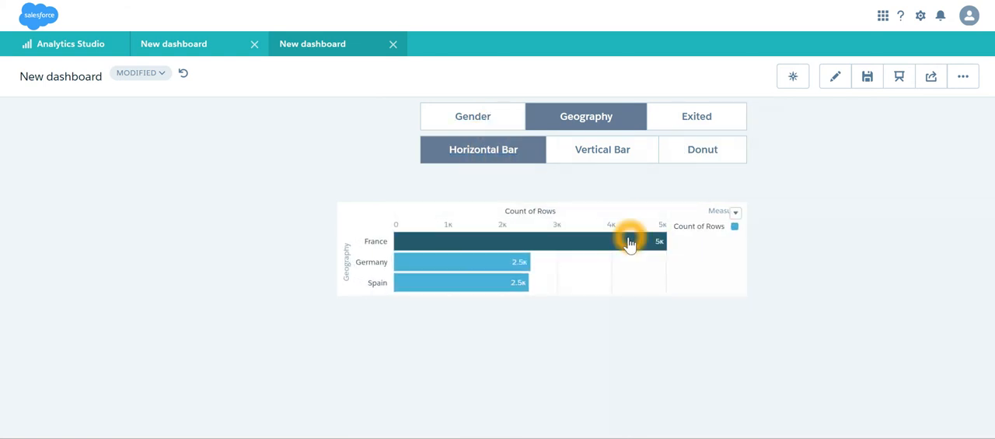
{"action": "mouse_move", "coordinate": [665, 292]}
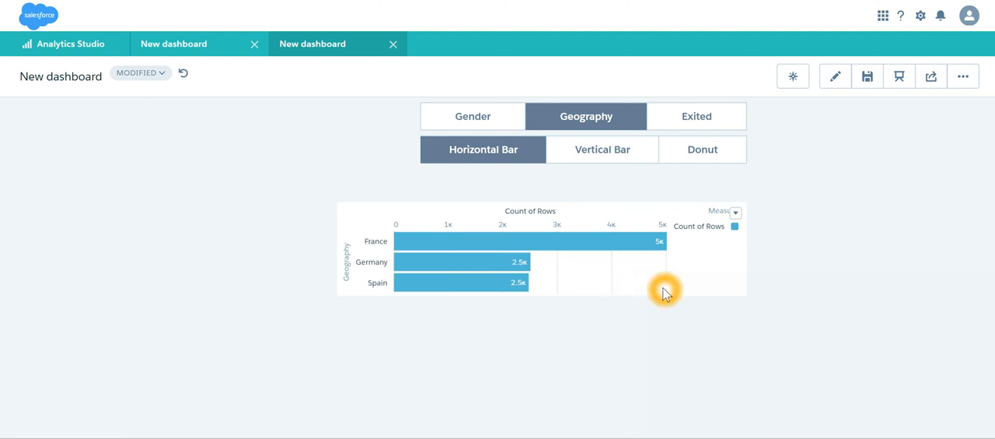